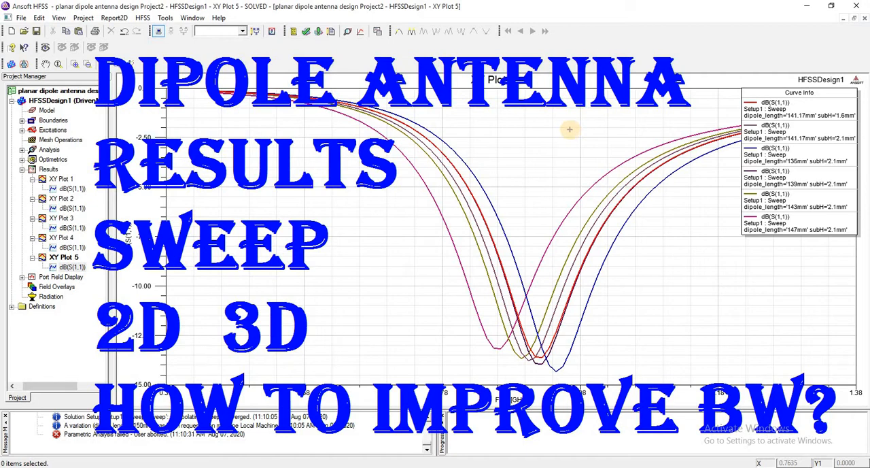
mouse_move(561, 249)
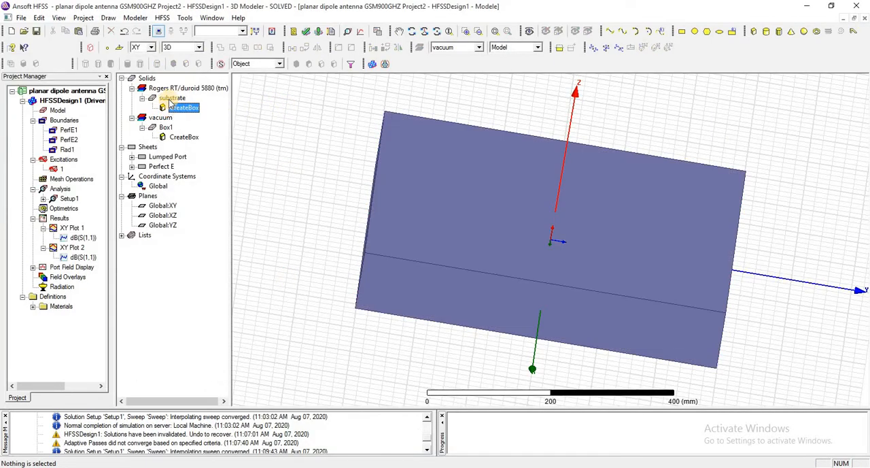
Inspect the substrate and Box1 vacuum air box, then show the PerfE1, PerfE2 and Rad1 boundaries
left_click(172, 98)
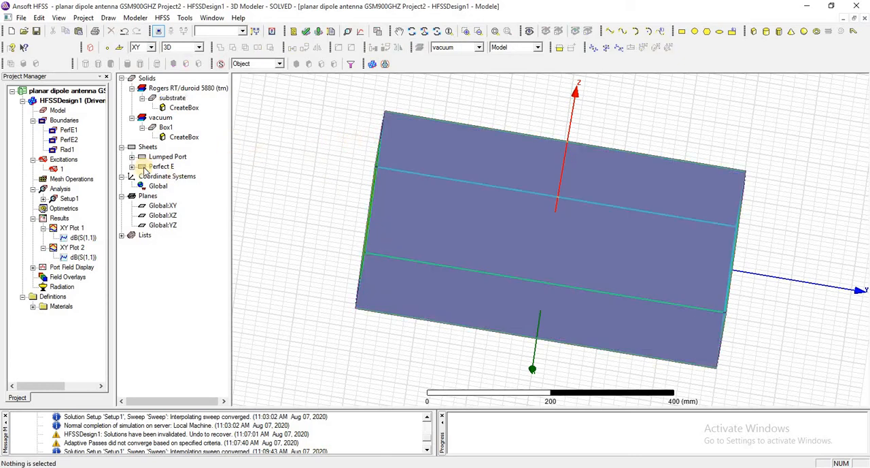
left_click(187, 87)
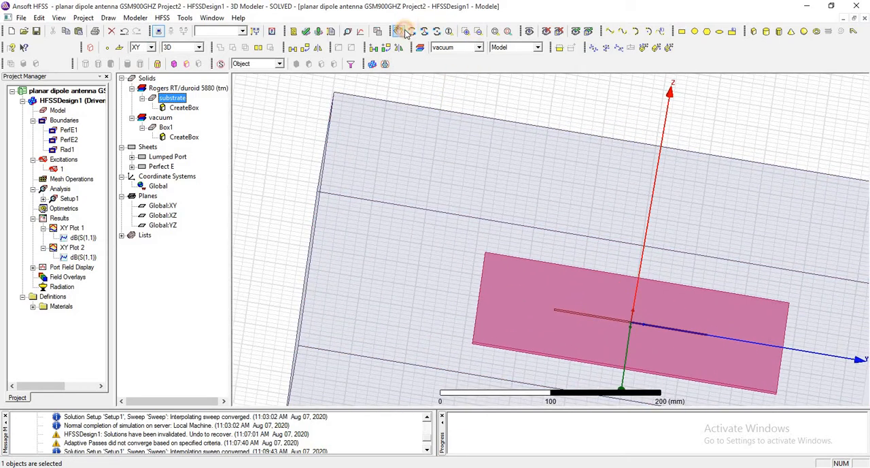
right_click(438, 102)
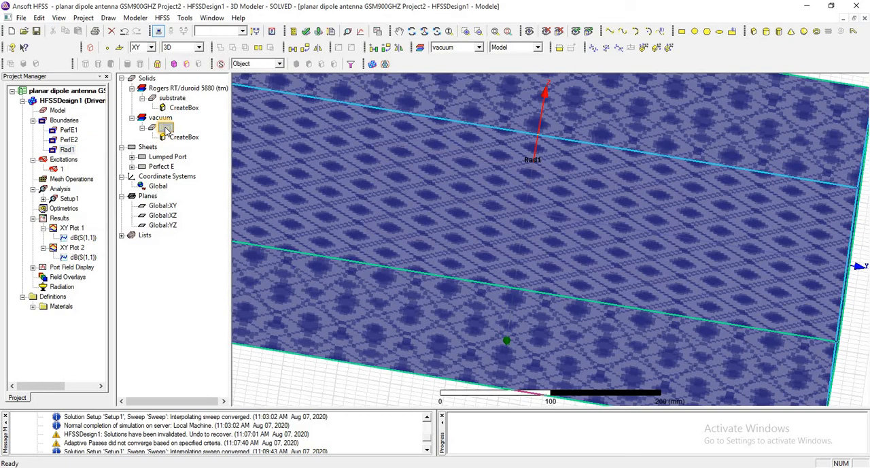
right_click(164, 128)
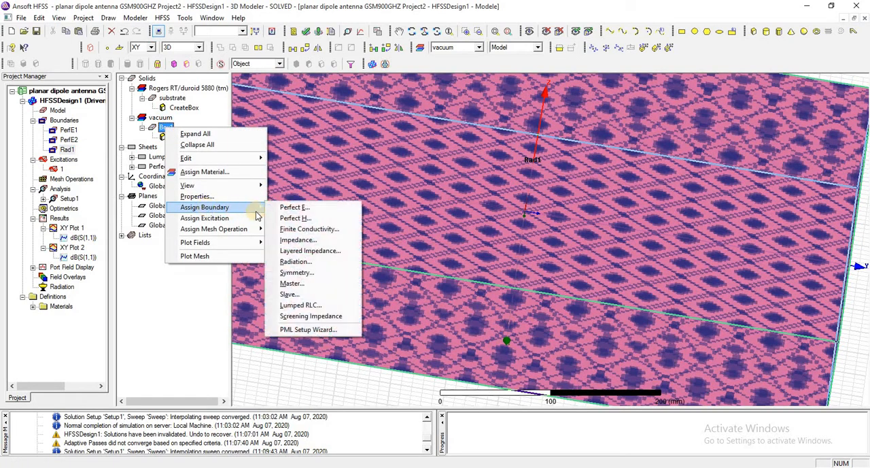
mouse_move(295, 261)
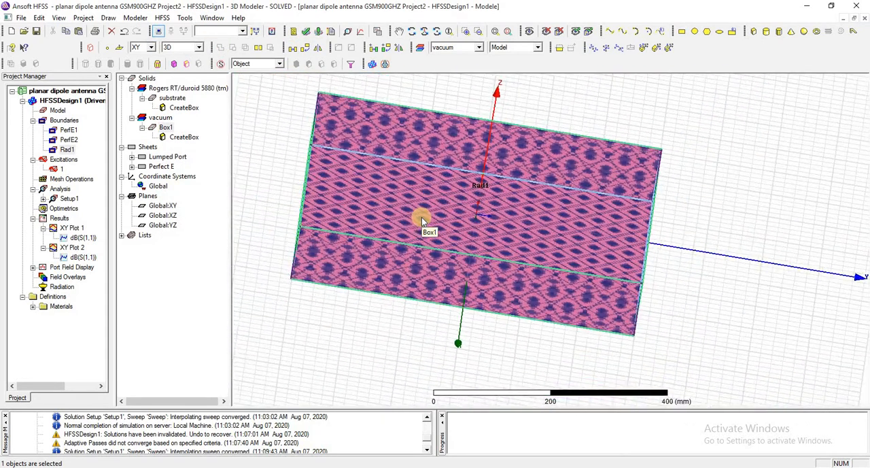
left_click(171, 98)
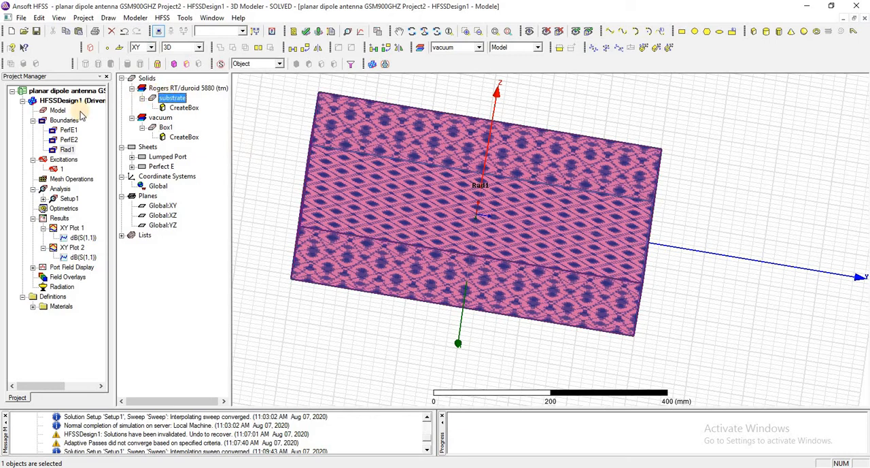
left_click(65, 120)
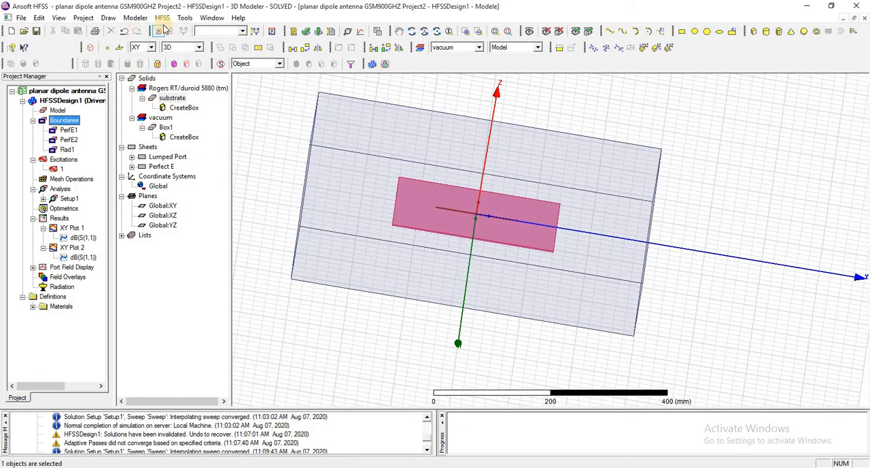
Create a rectangular plot report of dB(S(1,1)) versus frequency, showing the dip near 0.8 GHz
left_click(162, 18)
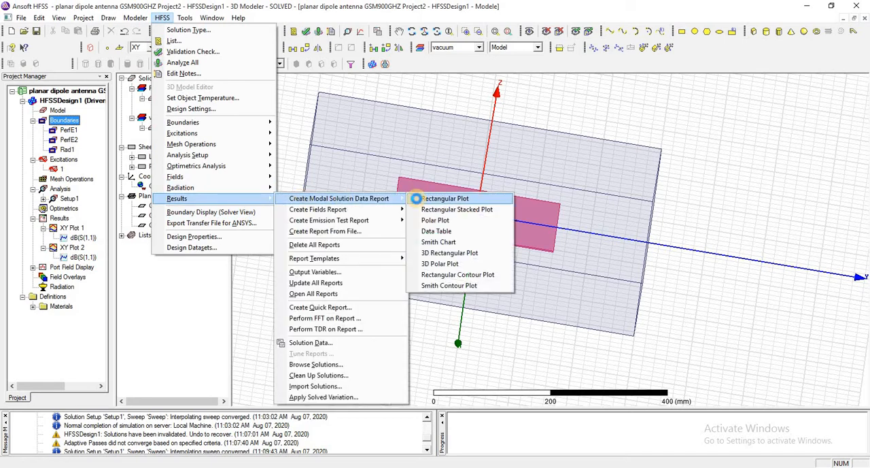
left_click(445, 198)
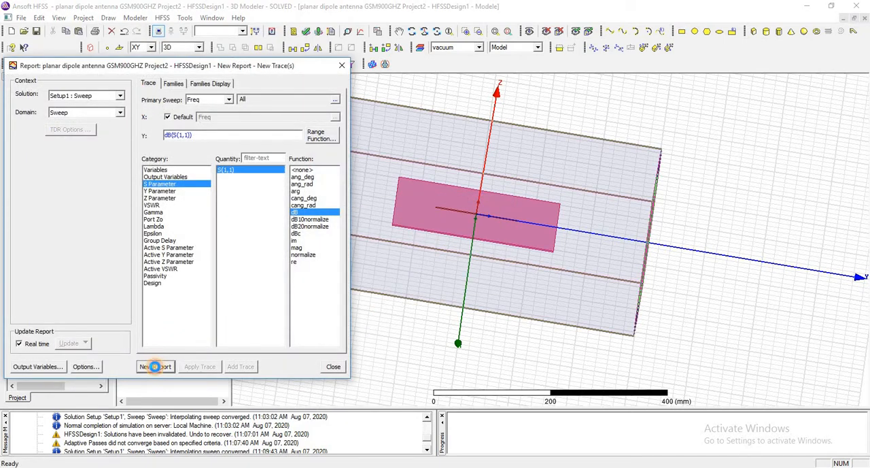
left_click(155, 367)
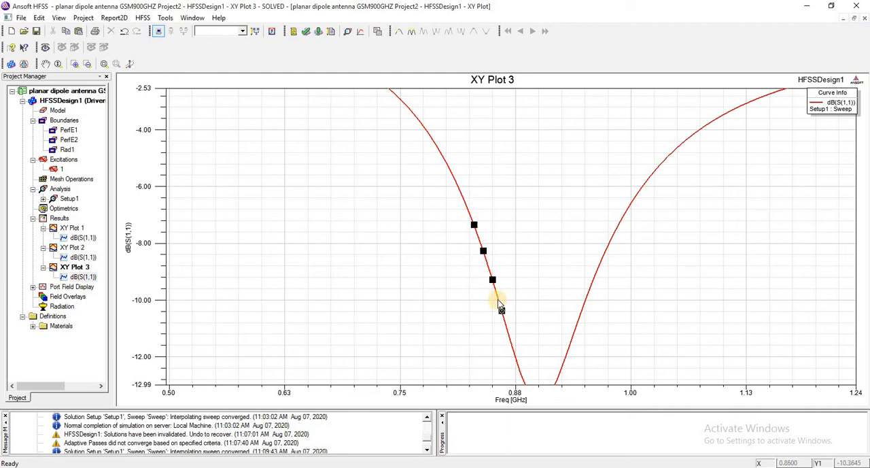
Place markers m1 at 0.86 GHz and m2 at 0.96 GHz on the -10 dB crossings and end marker mode
left_click(501, 310)
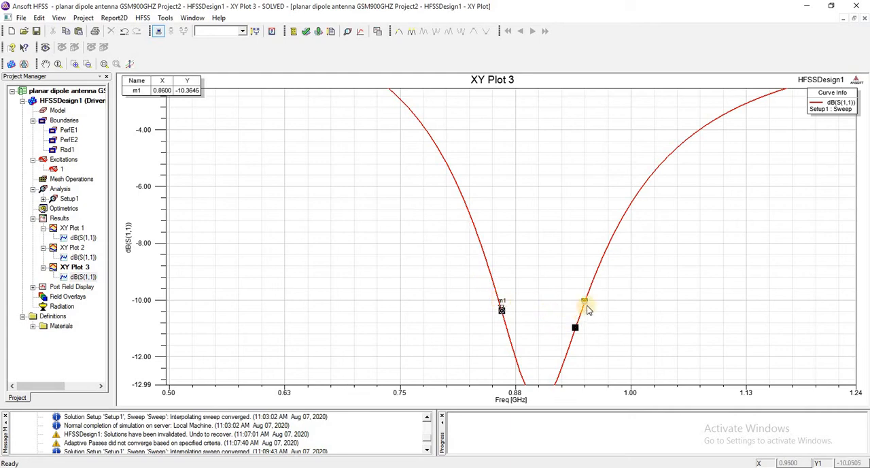
right_click(583, 299)
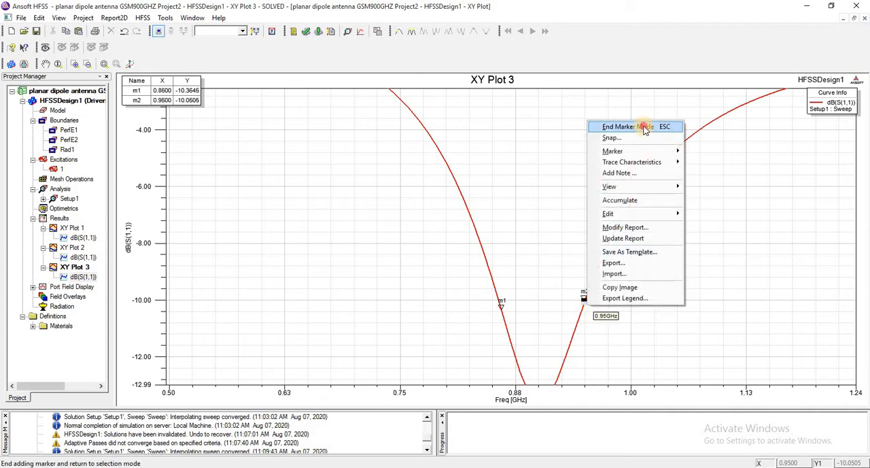
left_click(618, 127)
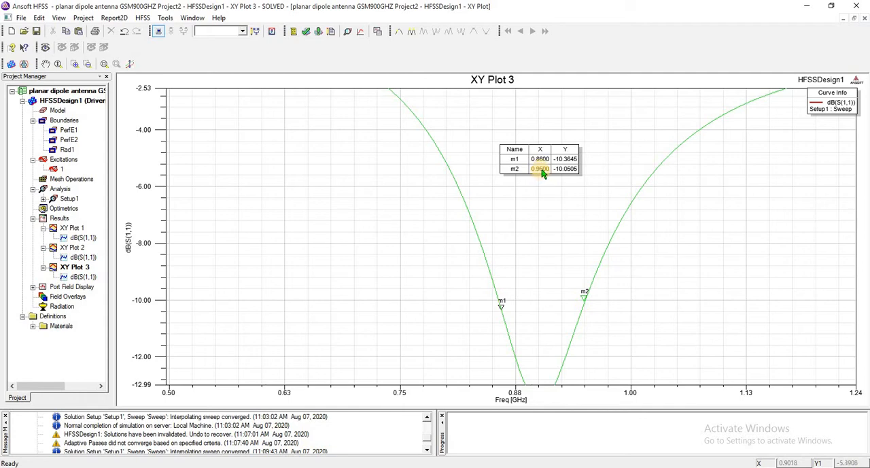
Fit the whole S11 curve in the plot and return to the 3D Modeler window
right_click(544, 174)
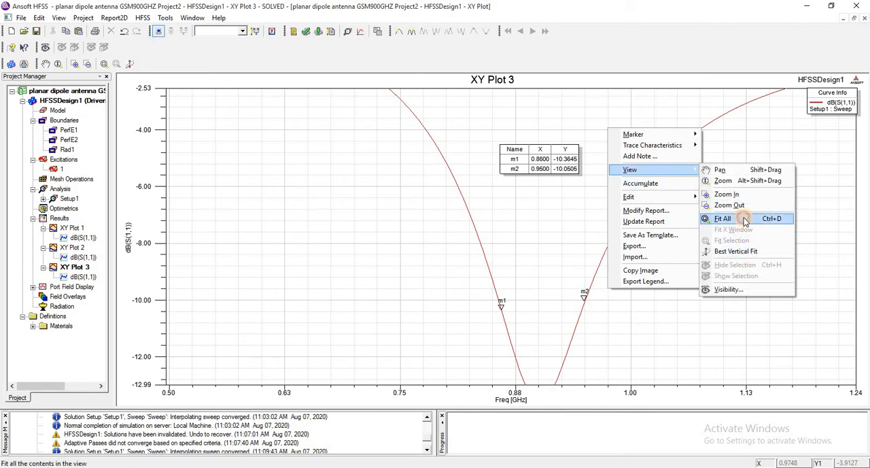
left_click(723, 217)
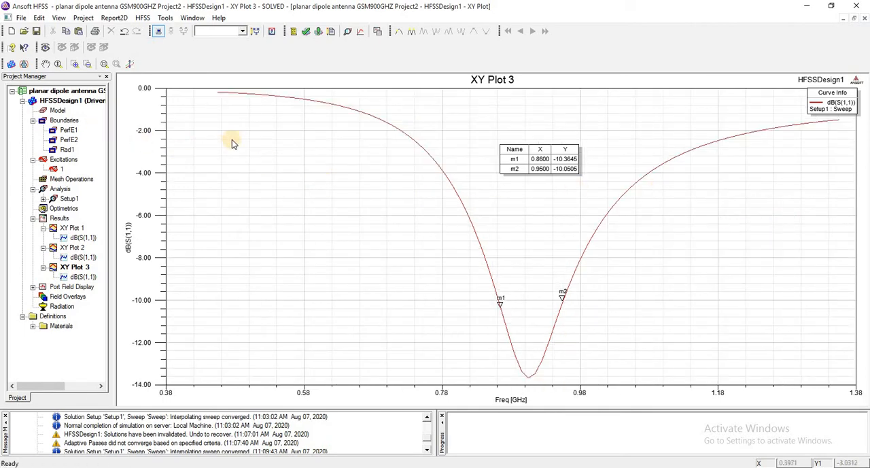
left_click(64, 119)
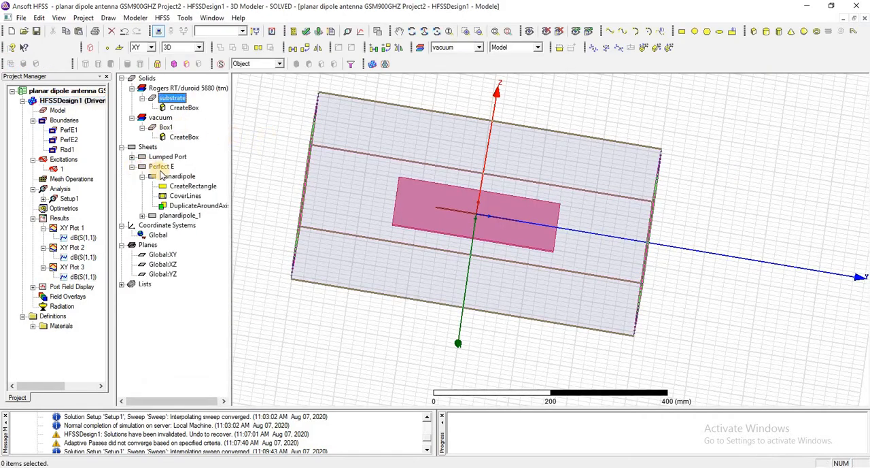
Plot the E-field magnitude Mag_E on the planardipole and planardipole_1 sheets
left_click(178, 176)
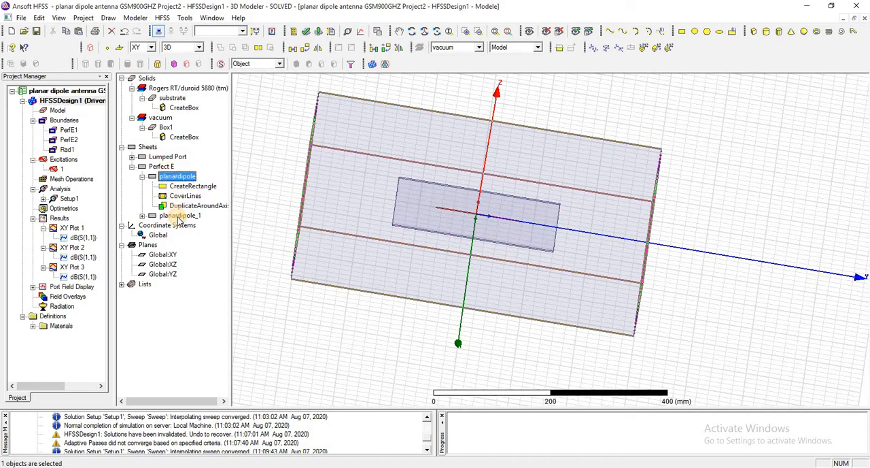
left_click(180, 215)
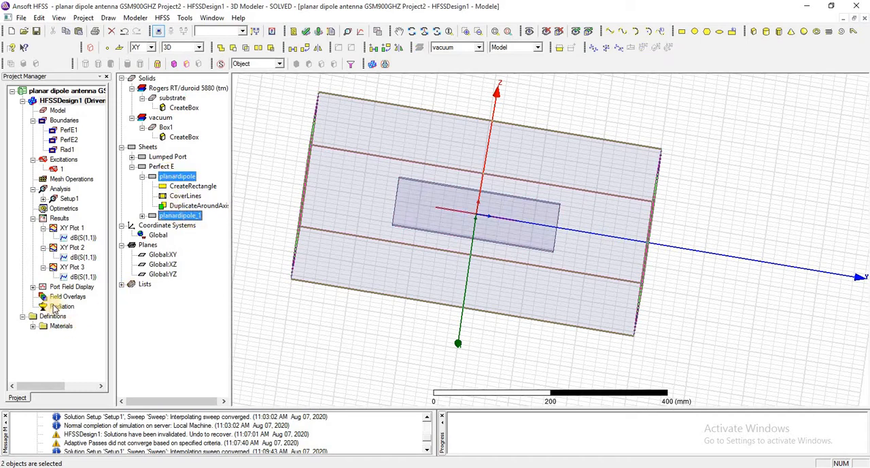
right_click(66, 296)
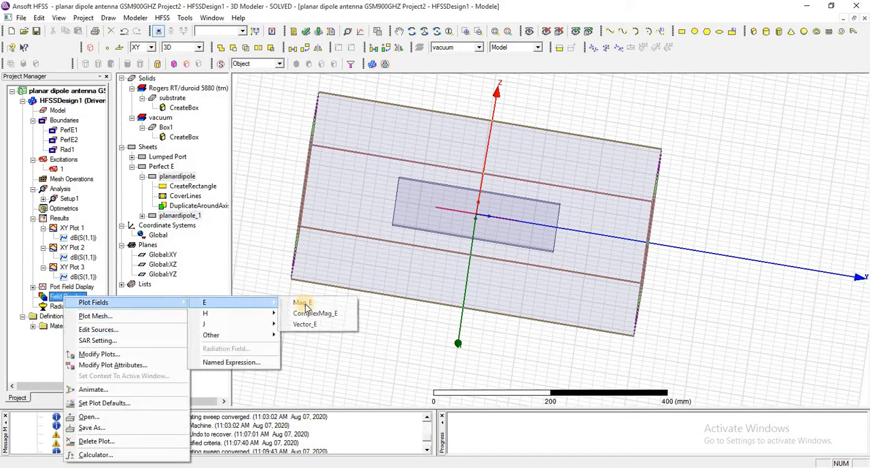
left_click(302, 301)
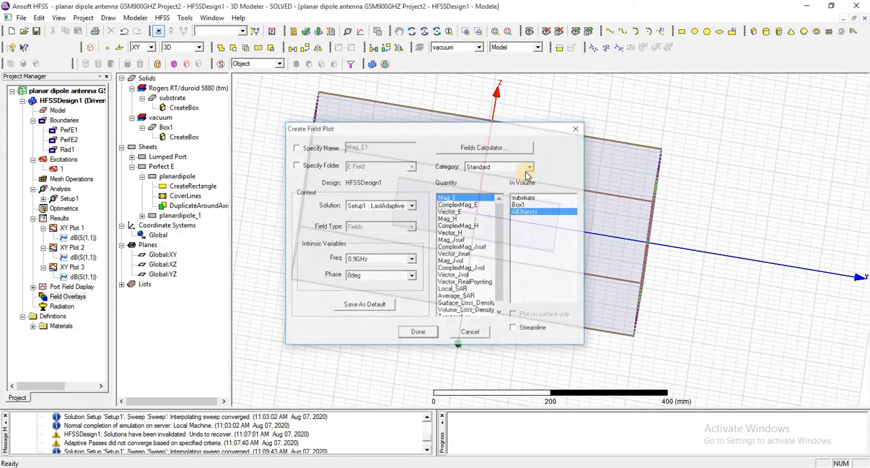
left_click(417, 332)
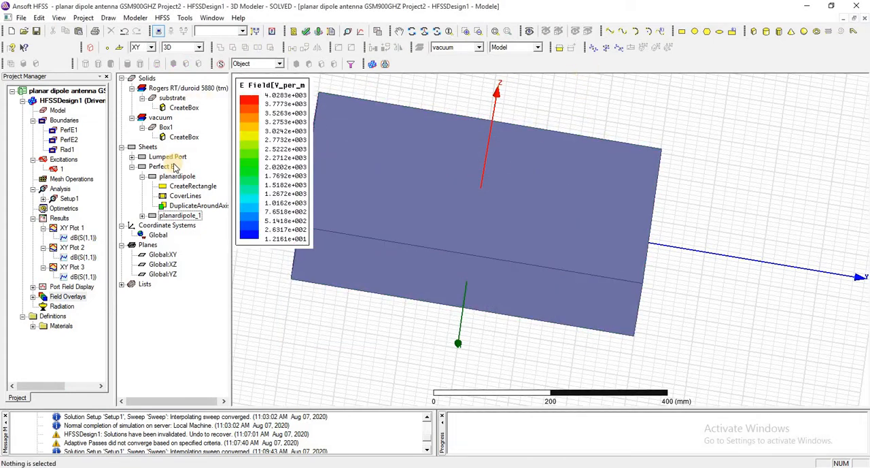
Select the Mag_E1 overlay with both dipole sheets and start its animation setup
left_click(177, 177)
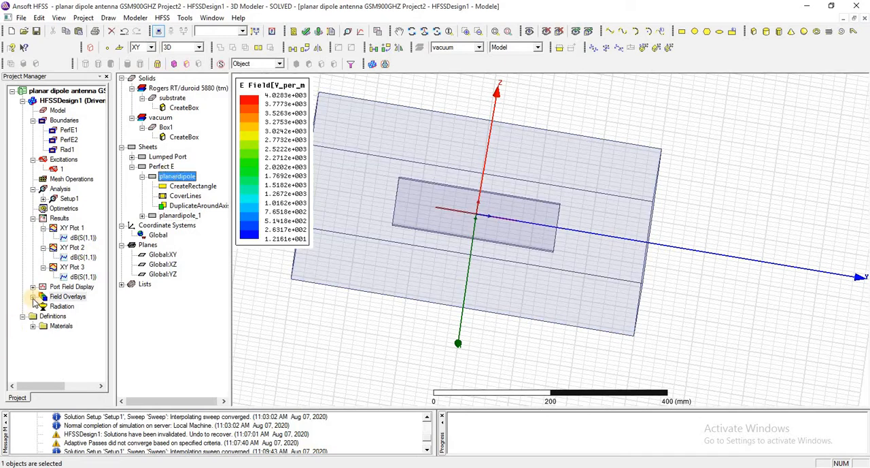
left_click(33, 296)
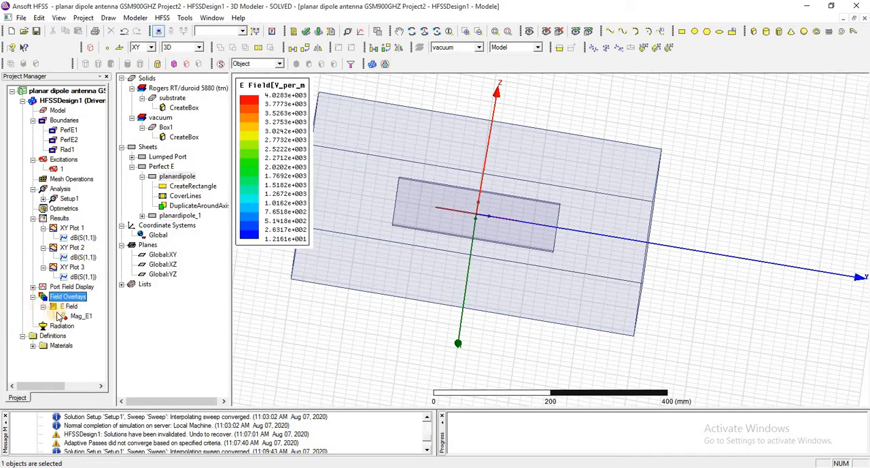
left_click(80, 316)
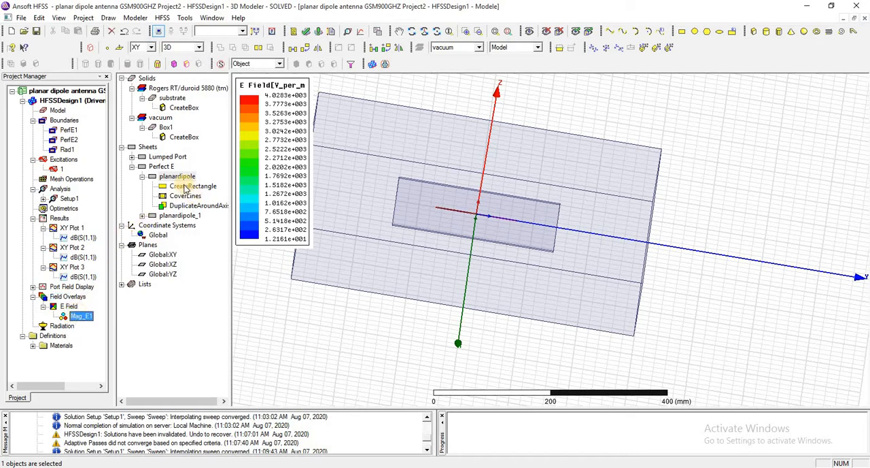
left_click(177, 177)
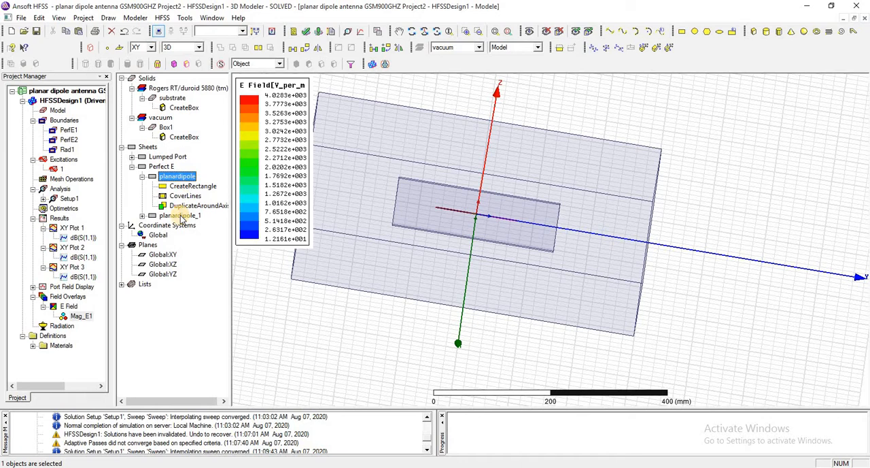
left_click(179, 214)
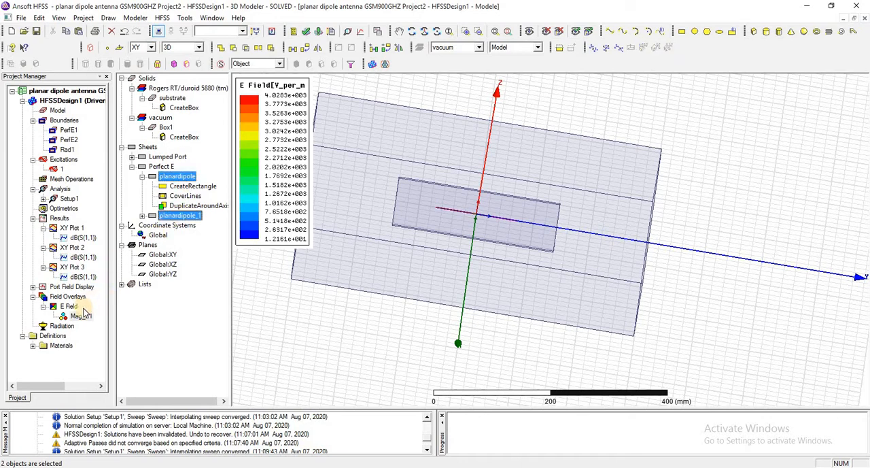
right_click(79, 316)
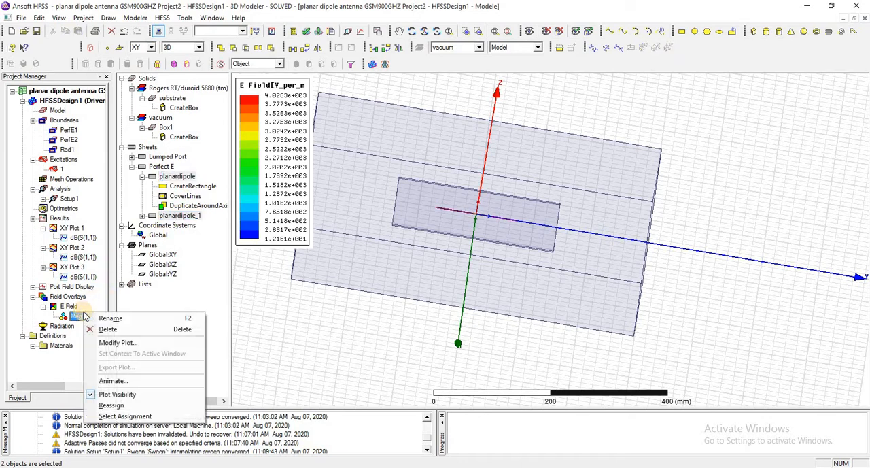
left_click(113, 380)
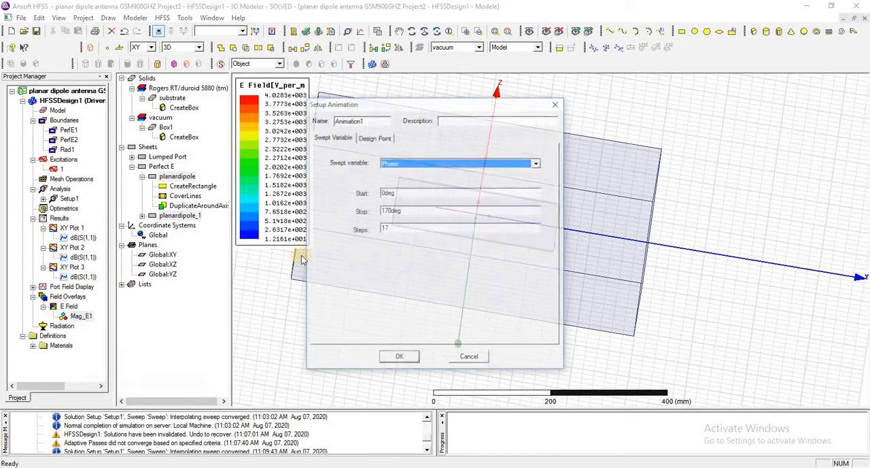
Play the Mag_E1 phase animation on the dipole, close it and fit the whole model in view
left_click(467, 356)
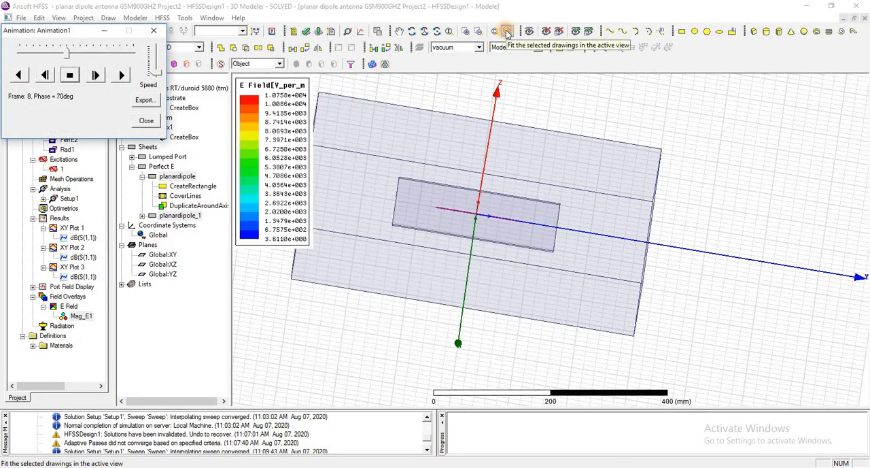
left_click(505, 31)
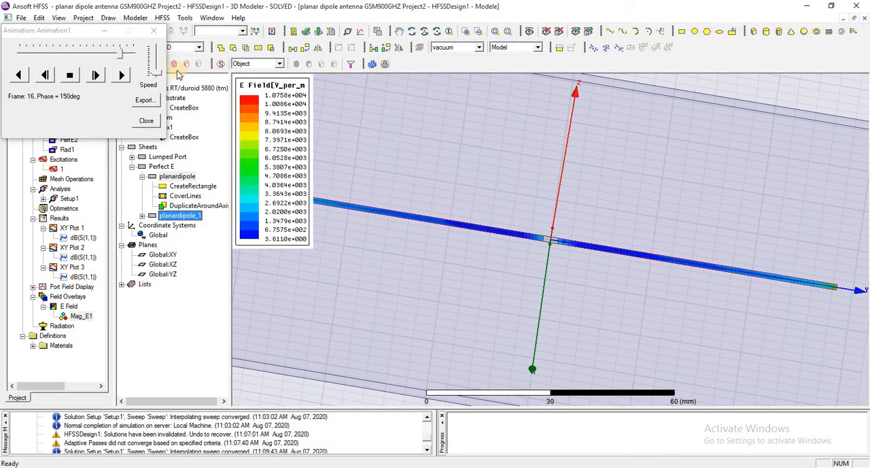
left_click(69, 75)
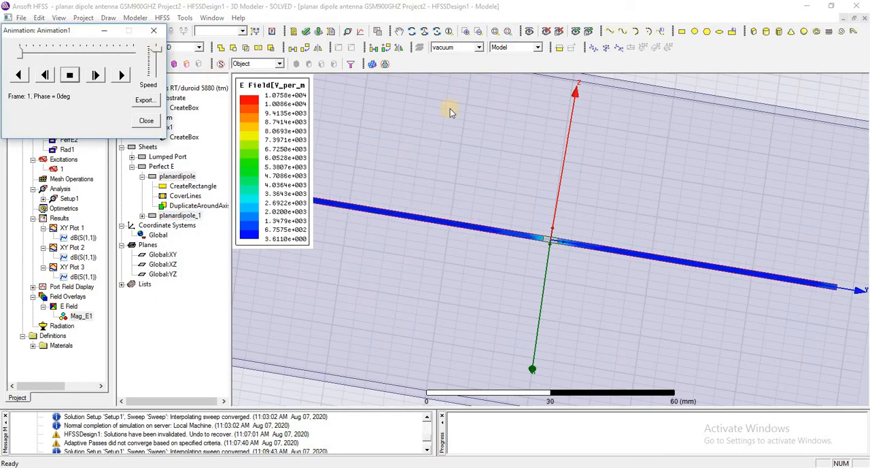
left_click(95, 75)
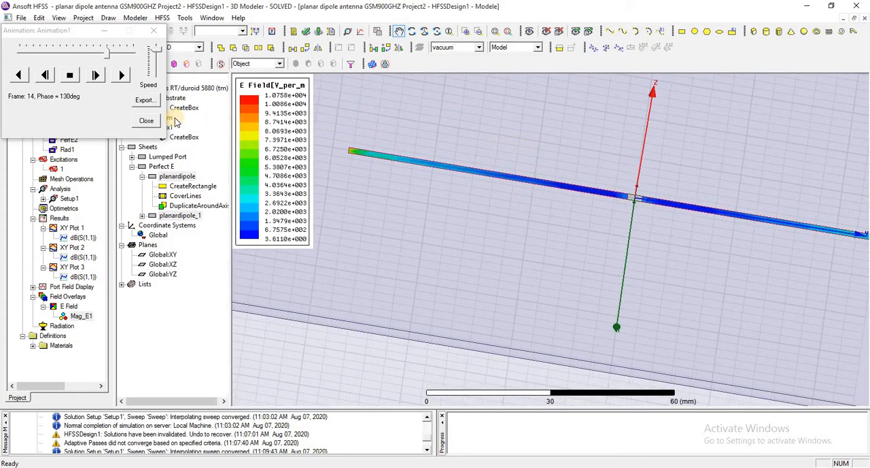
left_click(147, 120)
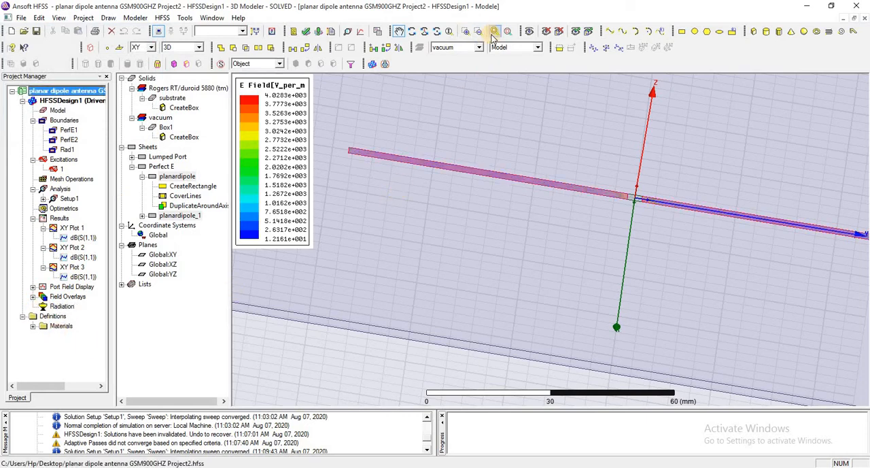
left_click(495, 31)
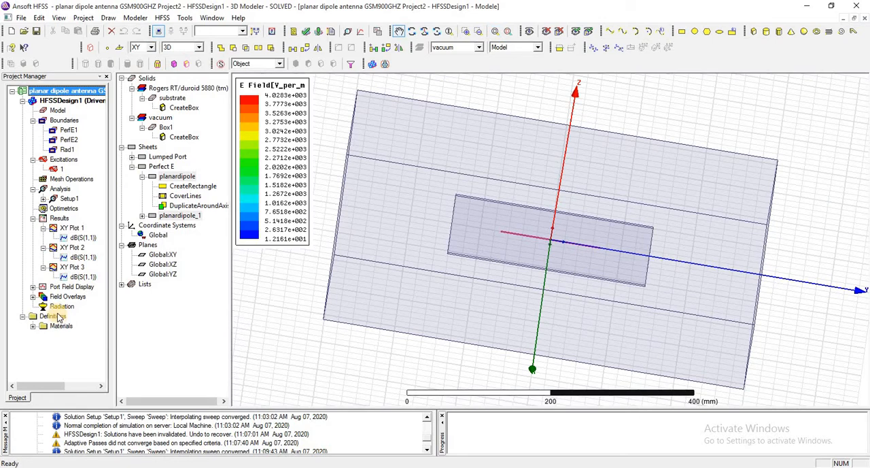
Insert an Infinite Sphere1 far-field setup with theta -180 to 180°, phi 0–360°, 10° steps
right_click(61, 306)
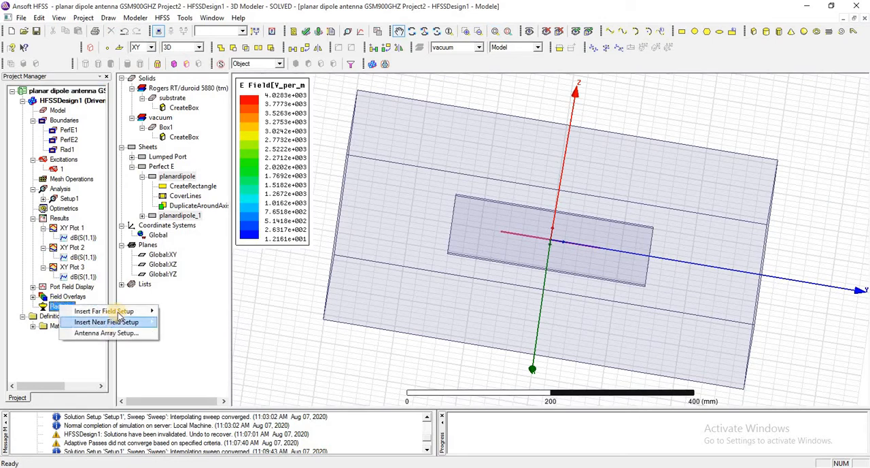
left_click(103, 310)
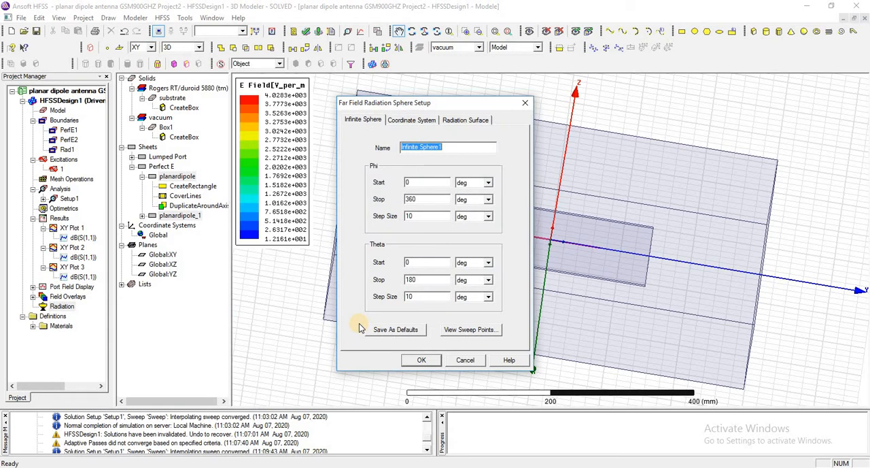
left_click(424, 262)
type("-180")
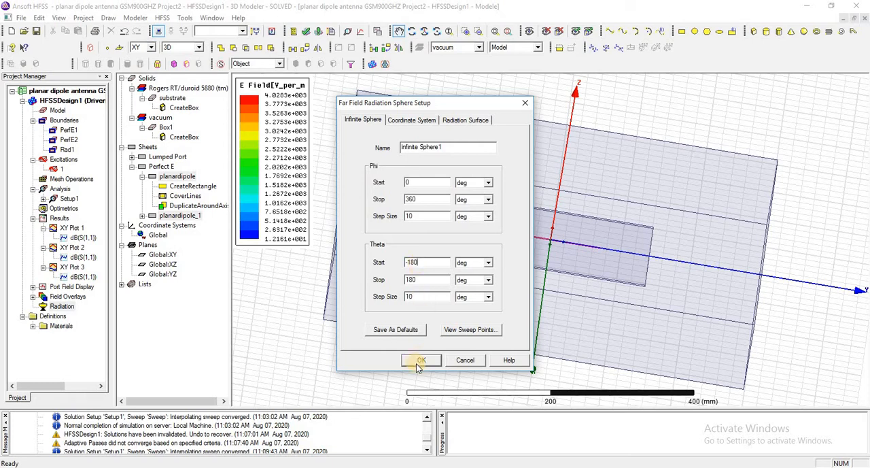
left_click(421, 359)
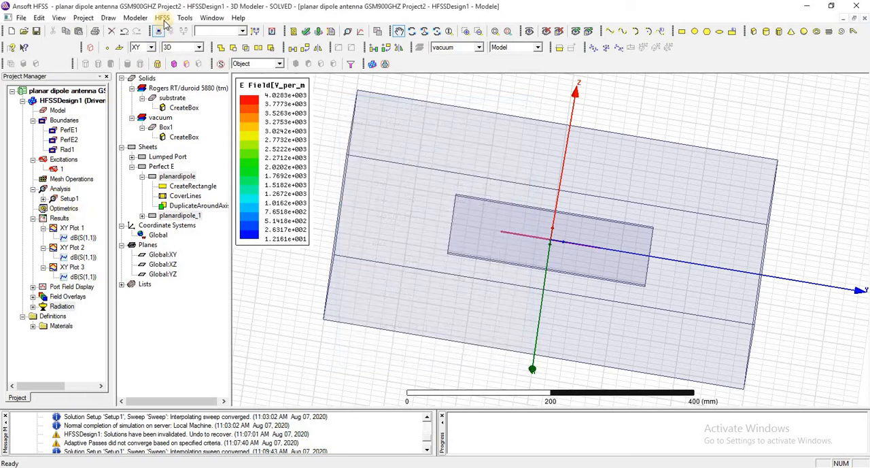
Generate a Radiation Pattern 1 polar plot of dB(rETotal) versus theta over Infinite Sphere1
left_click(163, 17)
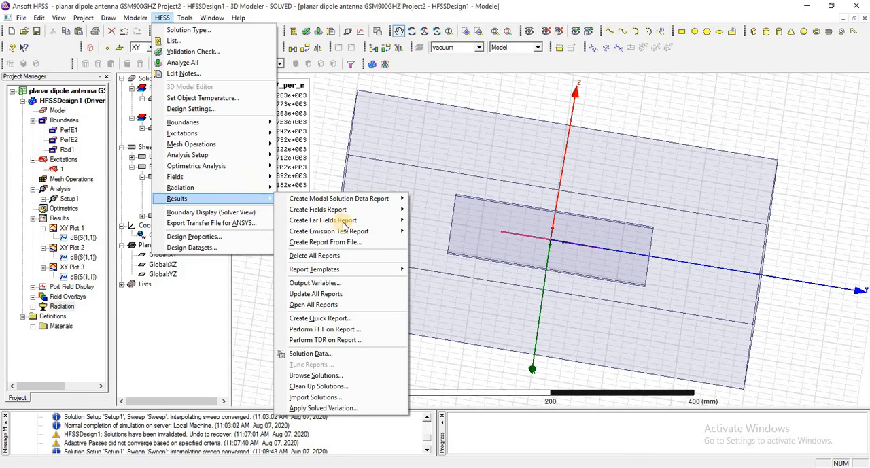
mouse_move(324, 220)
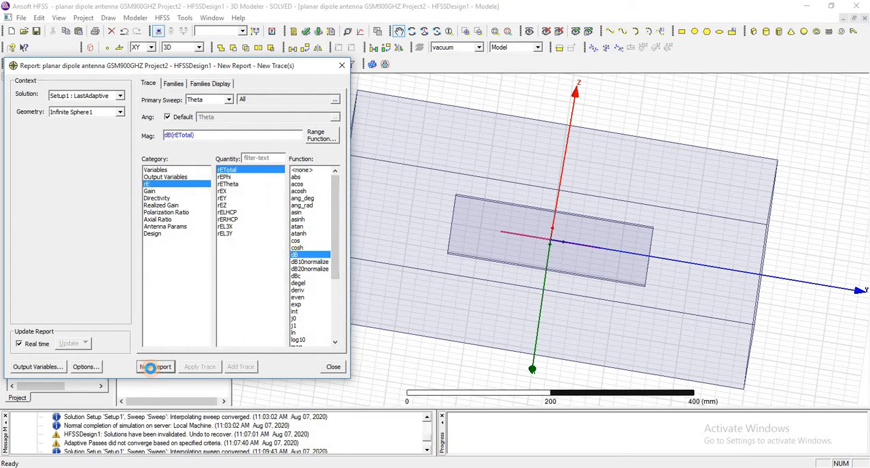
left_click(155, 367)
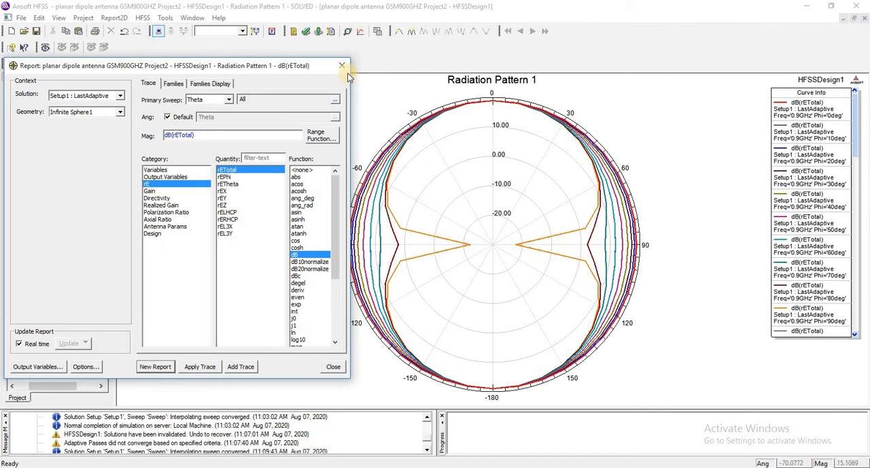
left_click(343, 65)
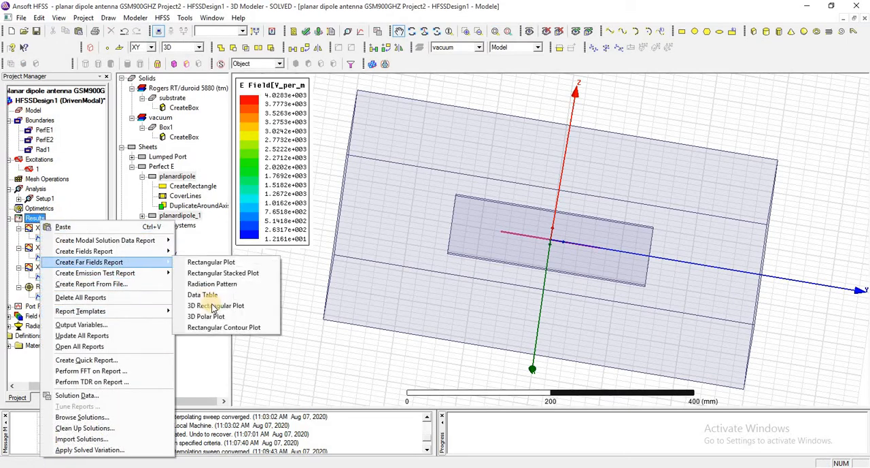
Generate a 3D Polar Plot 1 of dB(rETotal) over phi and theta
left_click(215, 305)
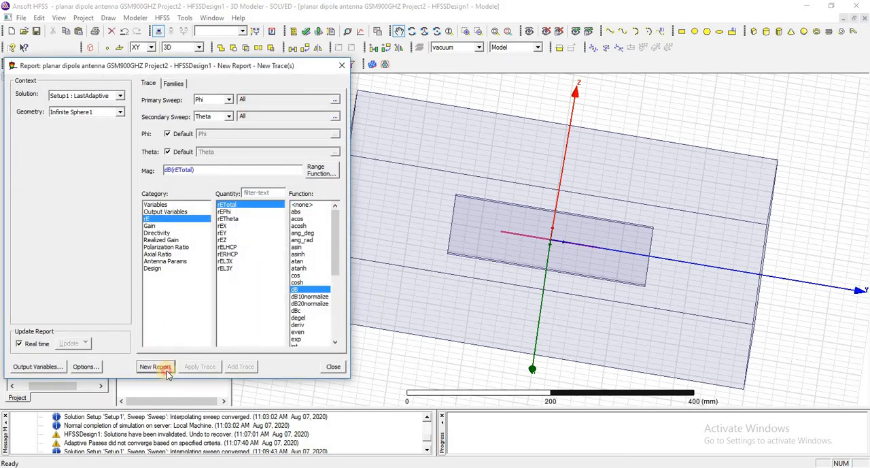
left_click(155, 367)
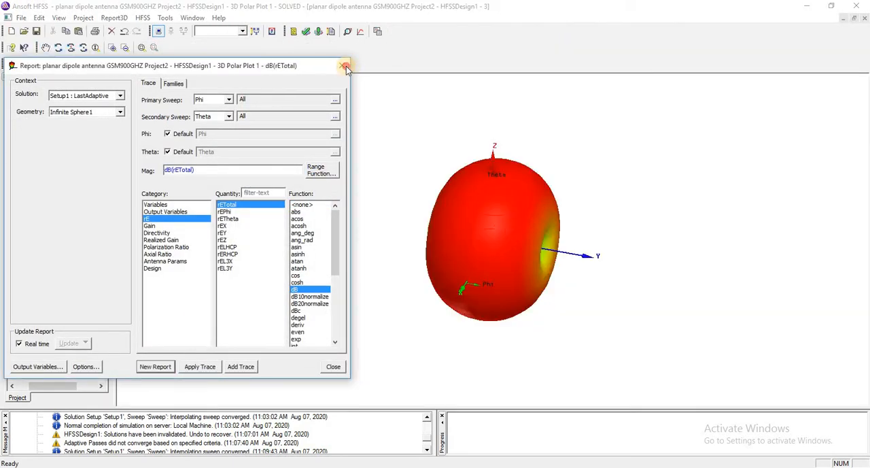
left_click(345, 65)
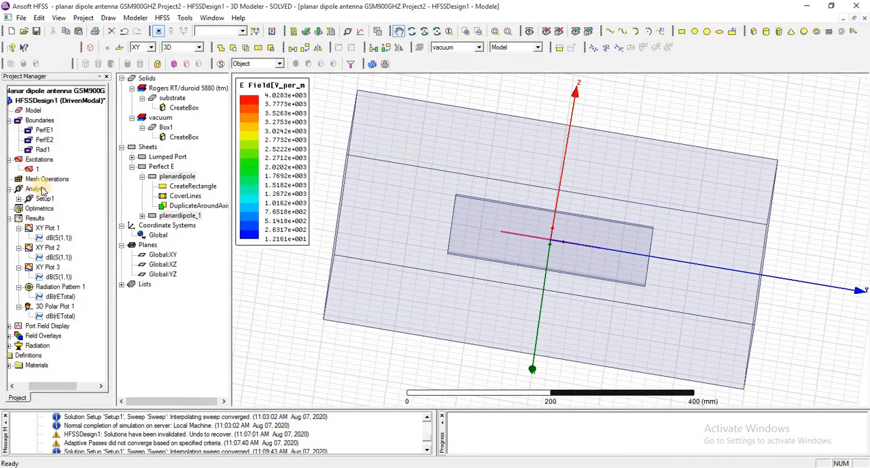
Add a parametric optimetrics setup with dipole_length as the swept variable
left_click(39, 208)
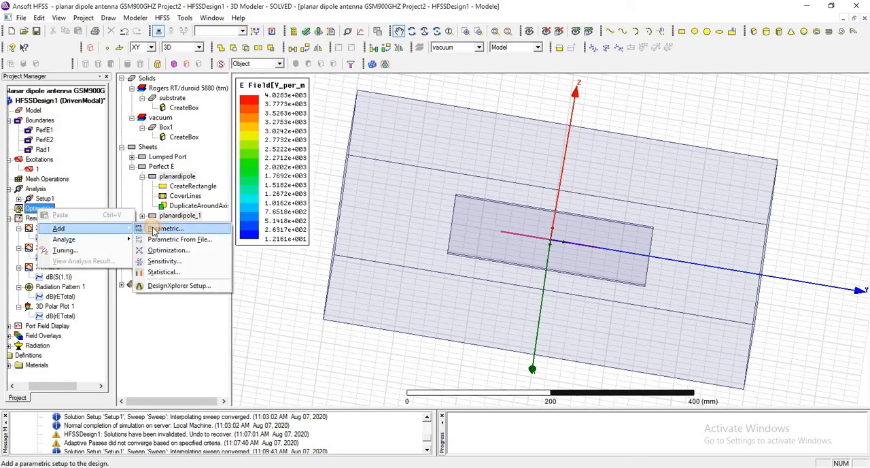
left_click(169, 228)
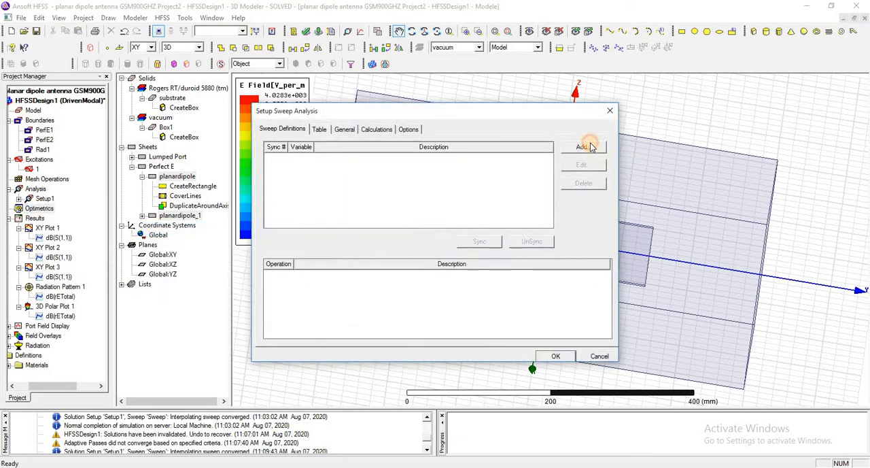
left_click(582, 147)
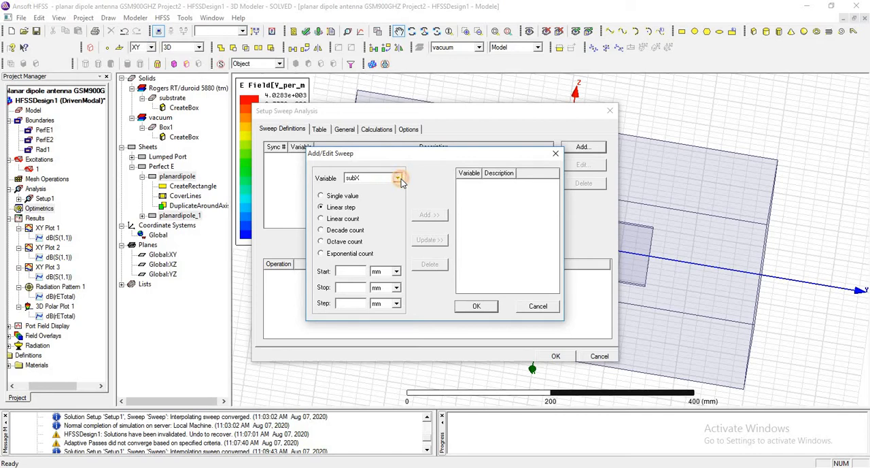
left_click(397, 176)
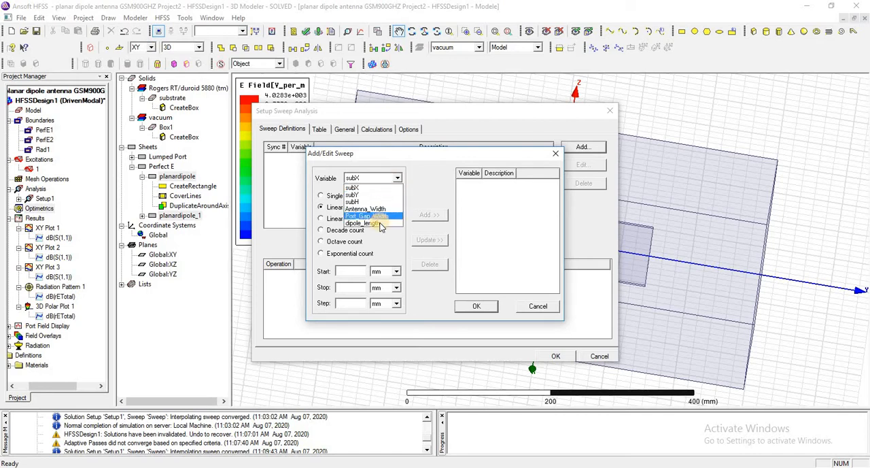
left_click(367, 223)
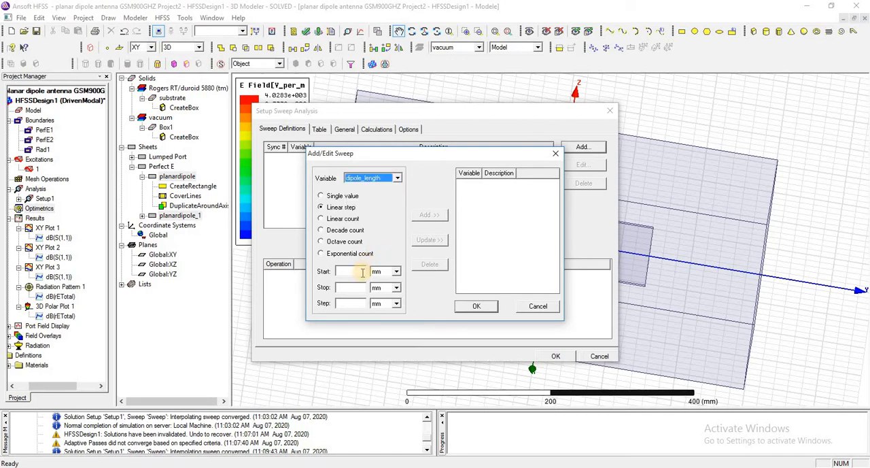
Define a linear-step sweep from 135 mm to 150 mm in 4 mm steps and save the setup
left_click(351, 271)
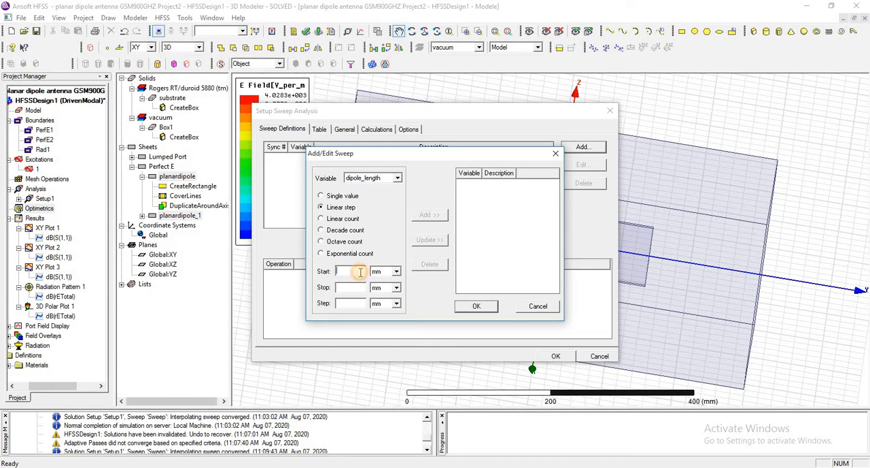
type("135")
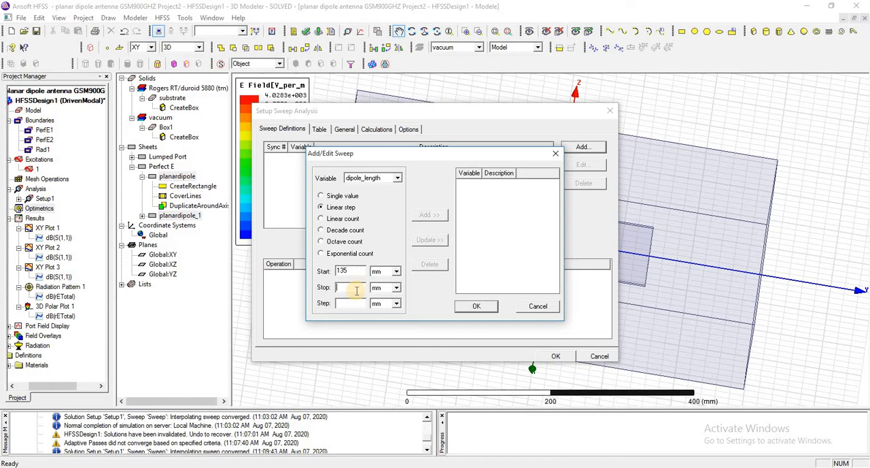
type("150")
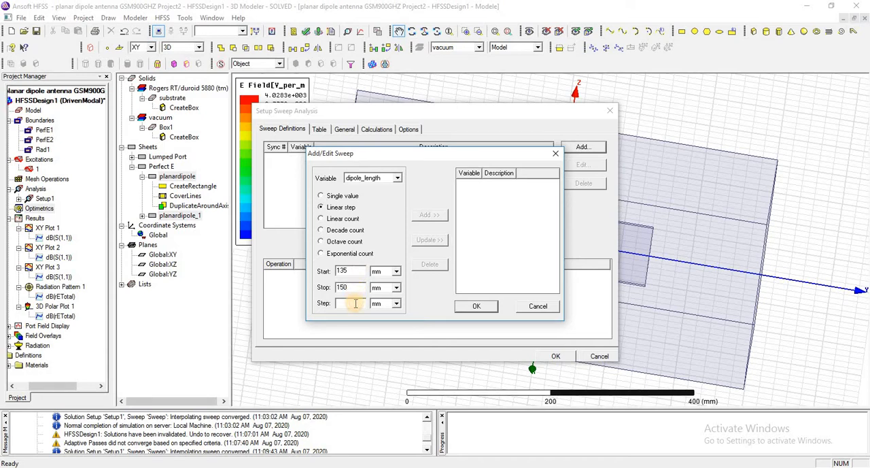
type("4")
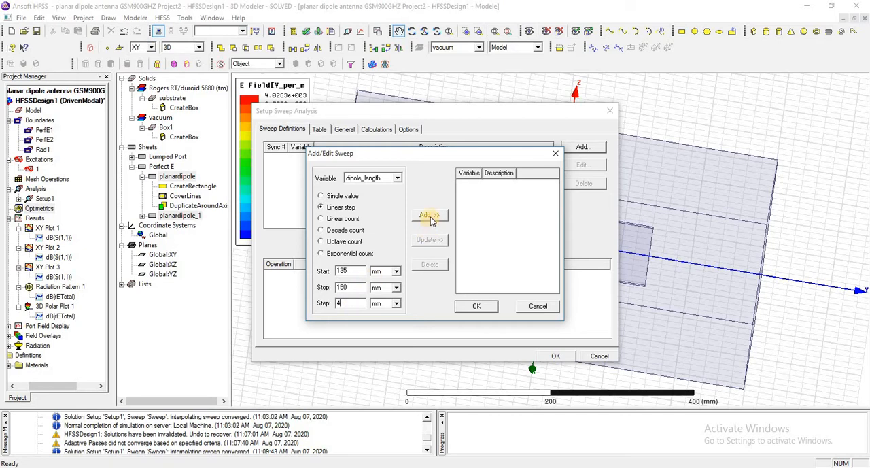
left_click(430, 214)
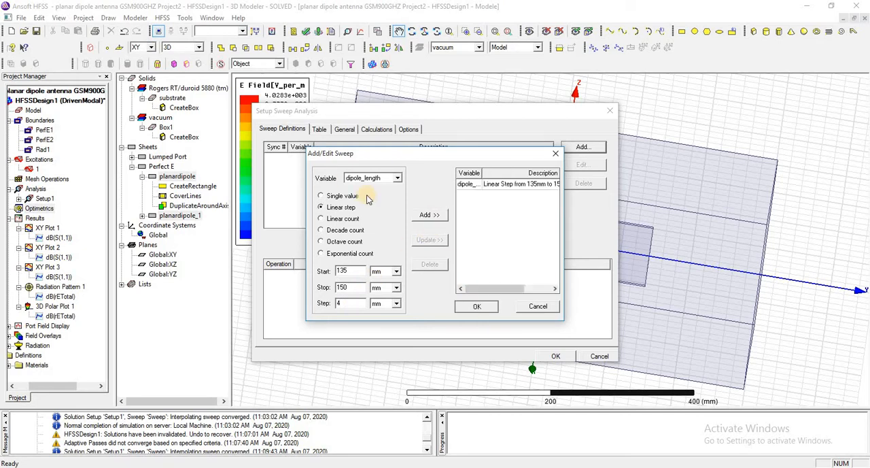
left_click(475, 306)
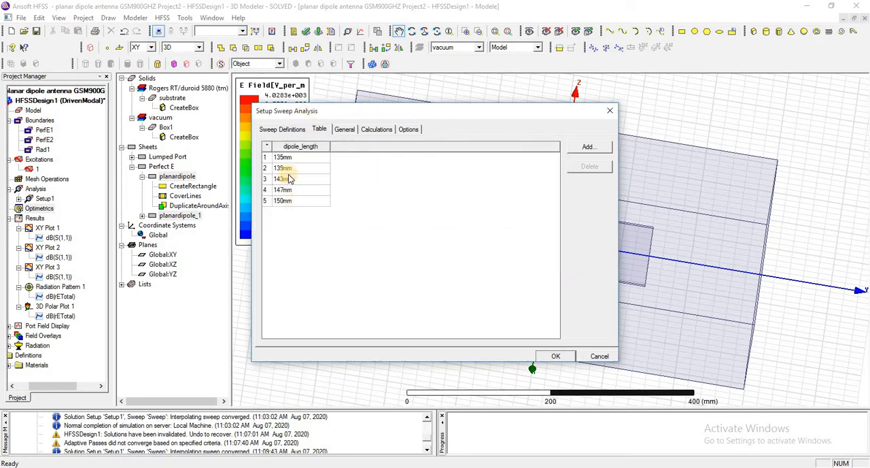
left_click(282, 129)
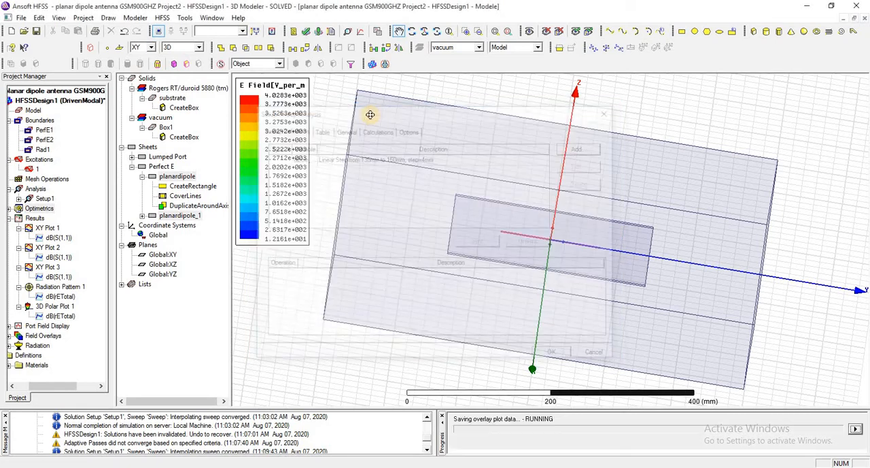
Run the HFSS validation check on the design and close the passed results
left_click(305, 29)
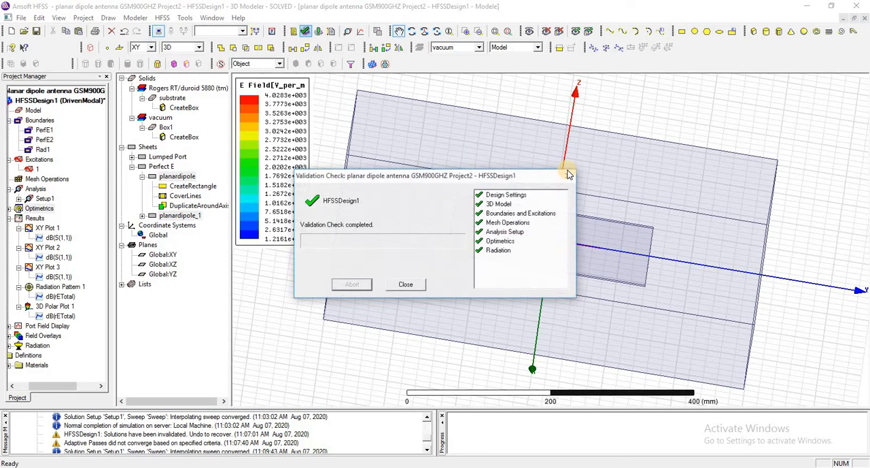
left_click(405, 283)
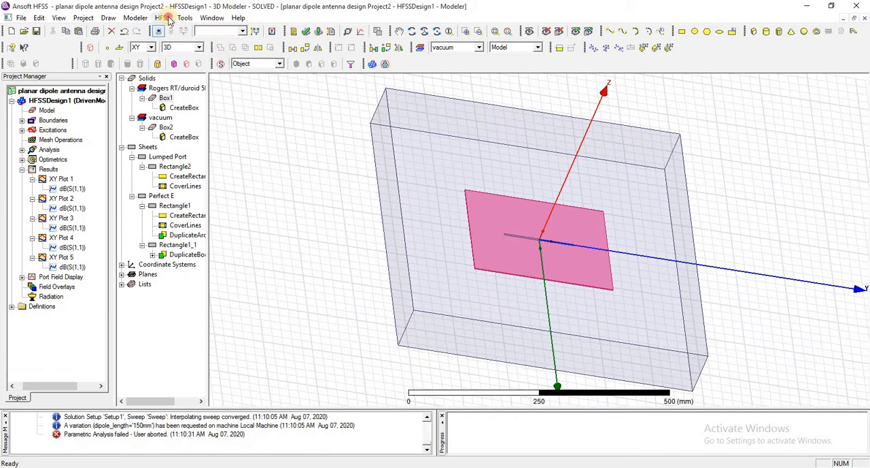
left_click(161, 17)
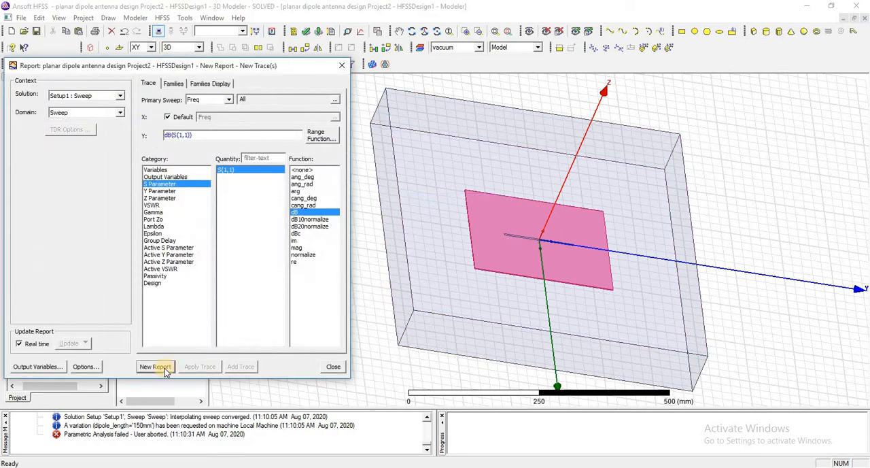
left_click(155, 367)
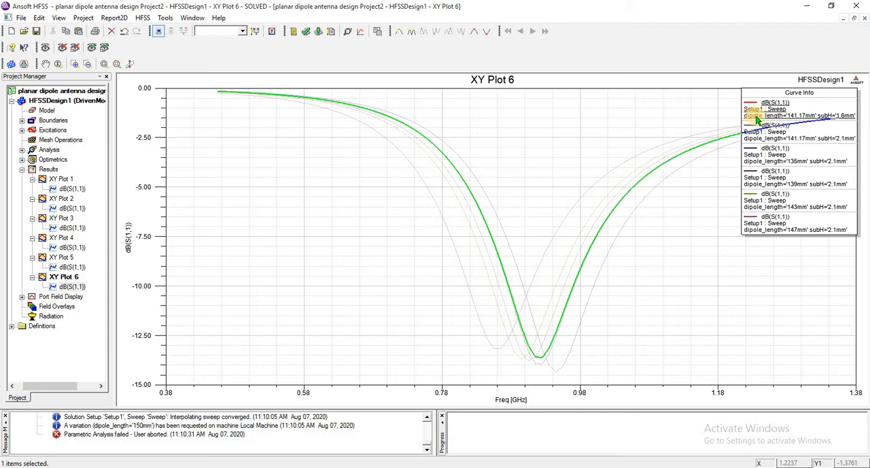
left_click(774, 135)
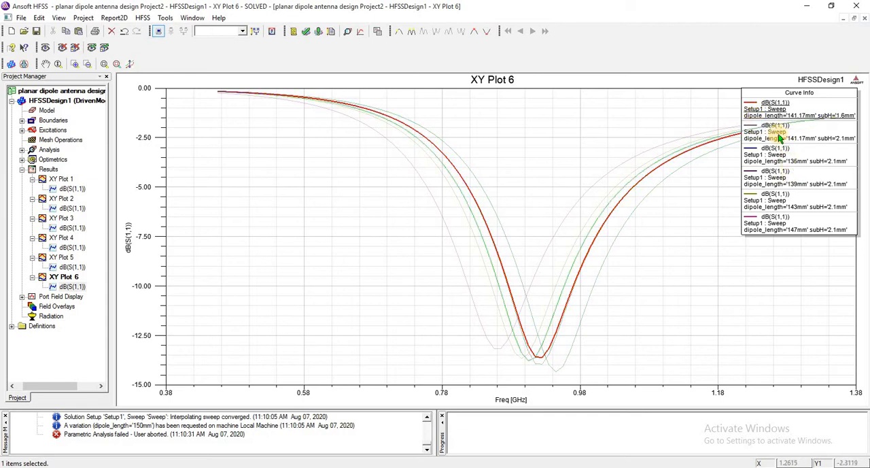
left_click(795, 154)
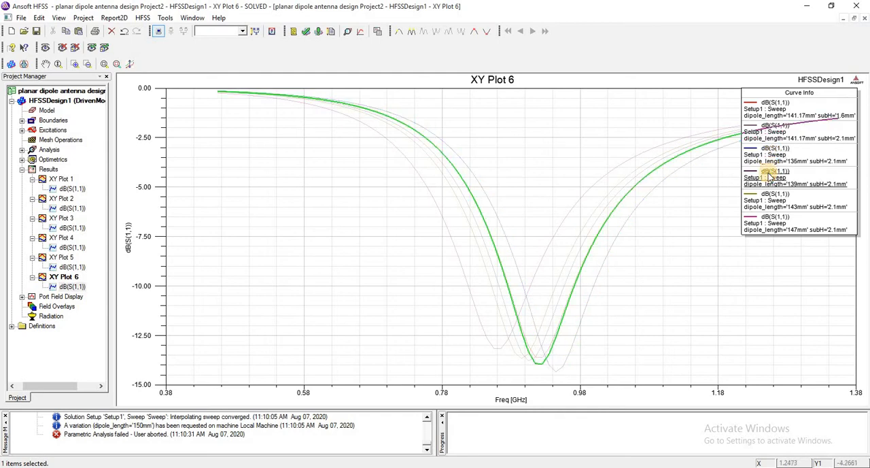
double_click(769, 177)
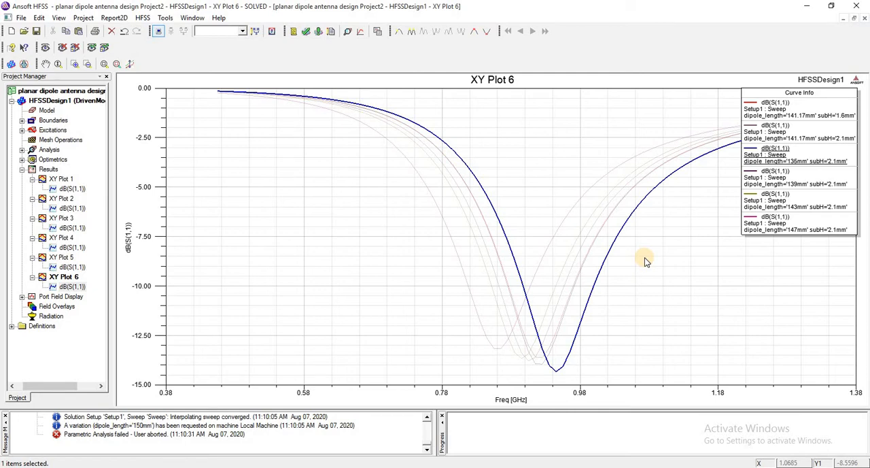
mouse_move(460, 265)
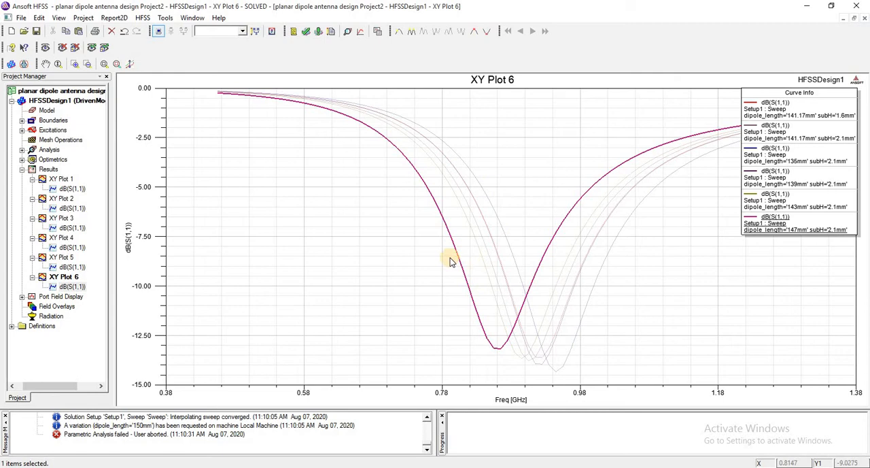
mouse_move(469, 272)
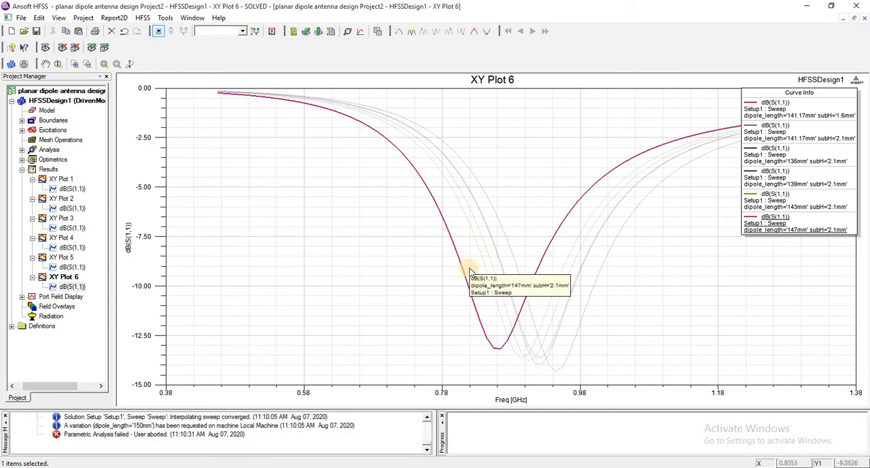
mouse_move(430, 282)
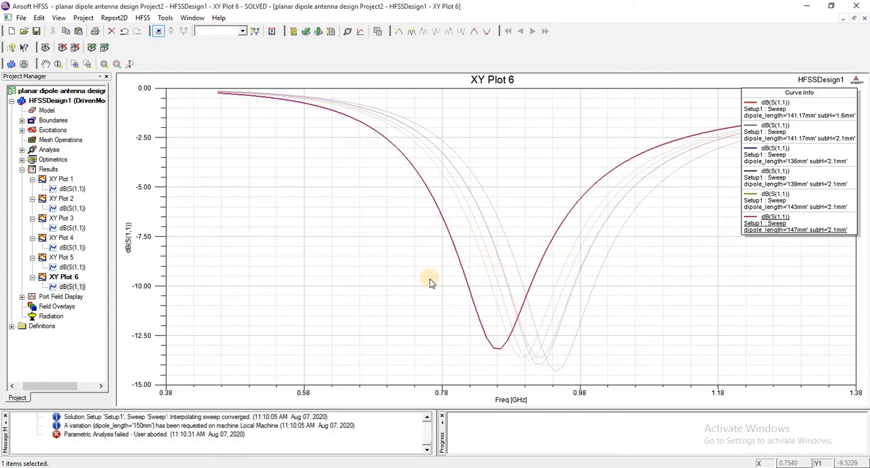
mouse_move(478, 315)
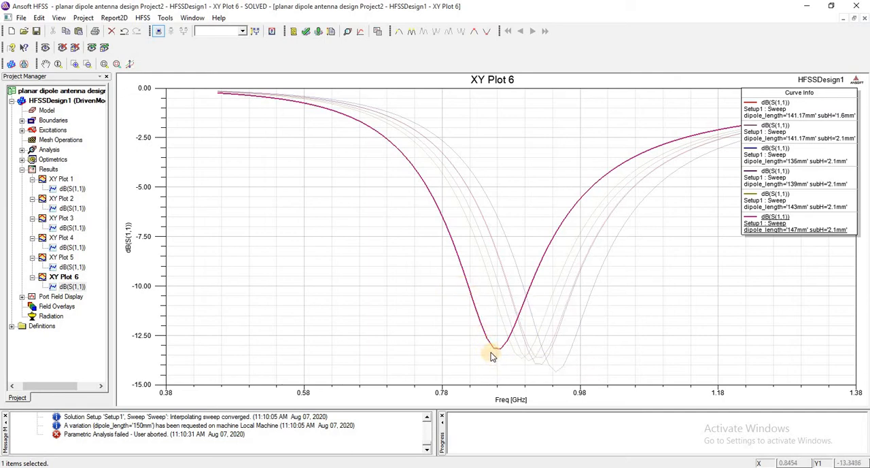
mouse_move(345, 217)
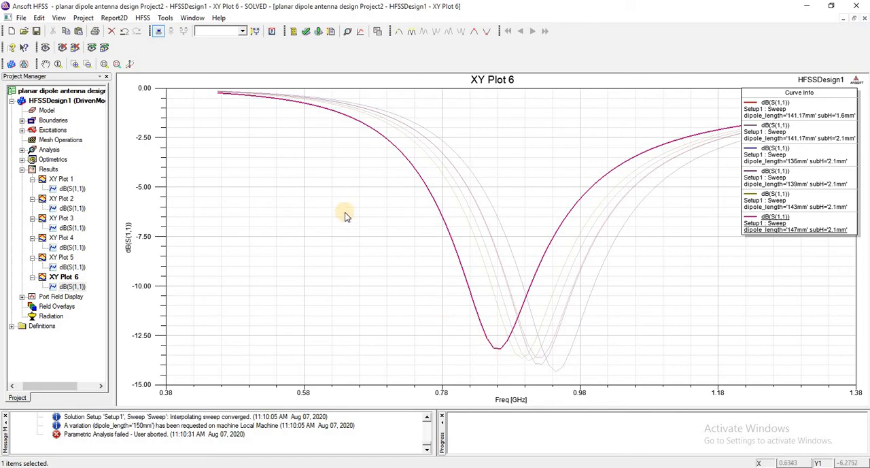
Place markers m1 at 0.81 GHz and m2 at 0.90 GHz near -10 dB on the 147 mm S11 curve, then end marker mode
right_click(346, 215)
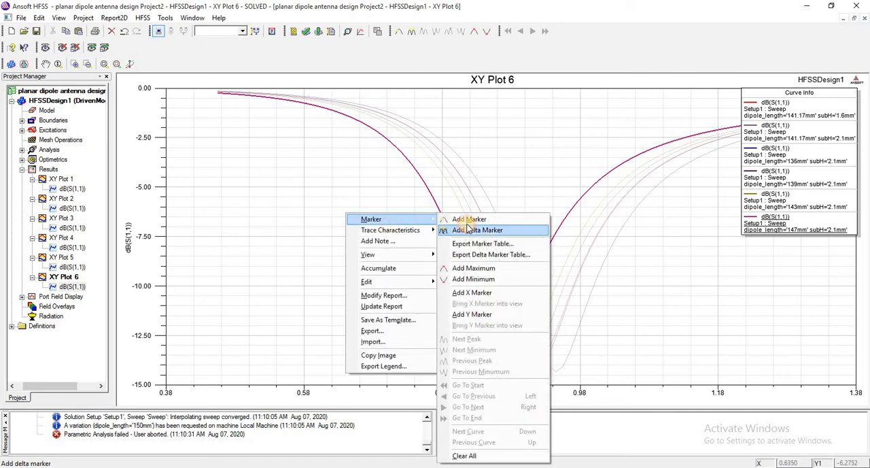
left_click(478, 230)
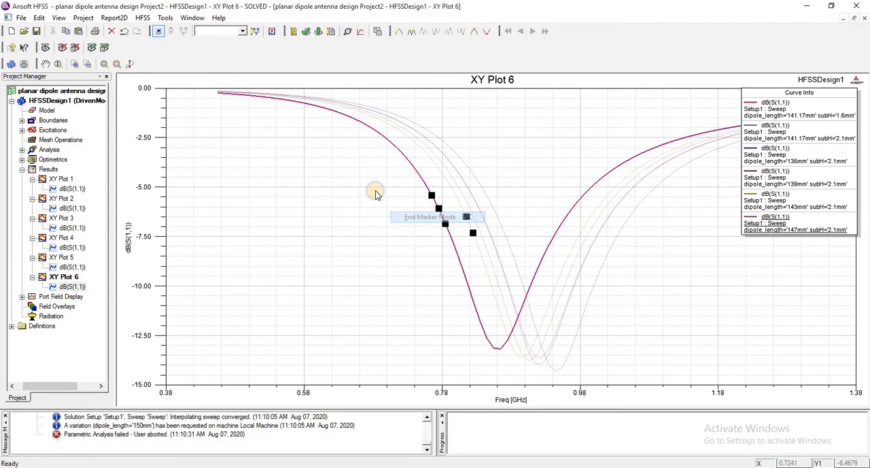
right_click(378, 190)
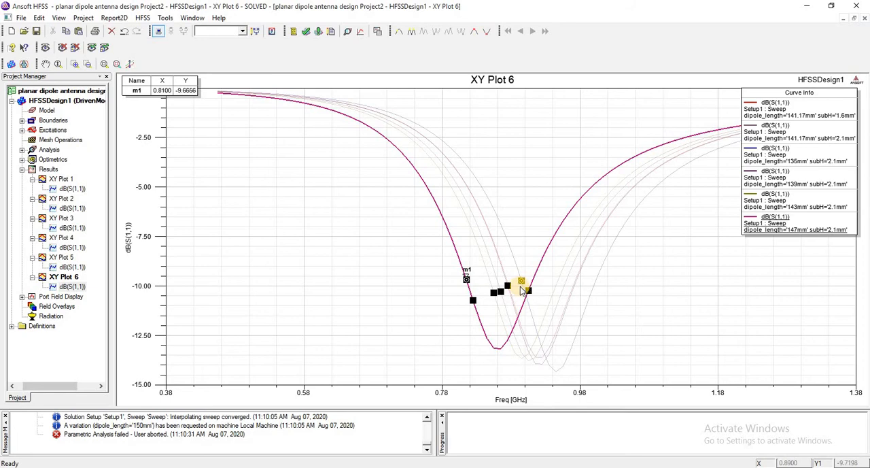
left_click(527, 282)
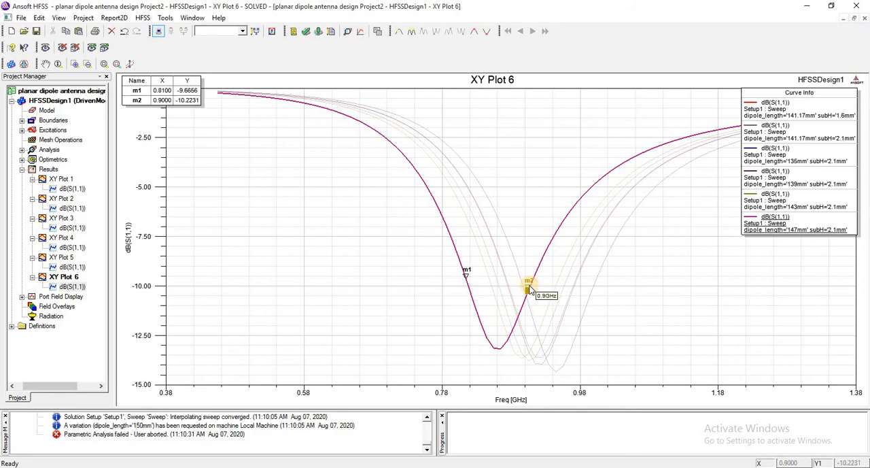
right_click(527, 285)
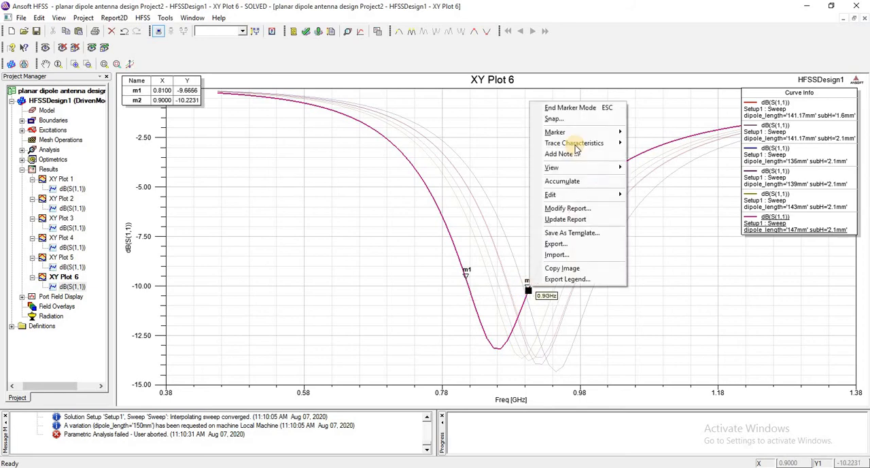
left_click(529, 198)
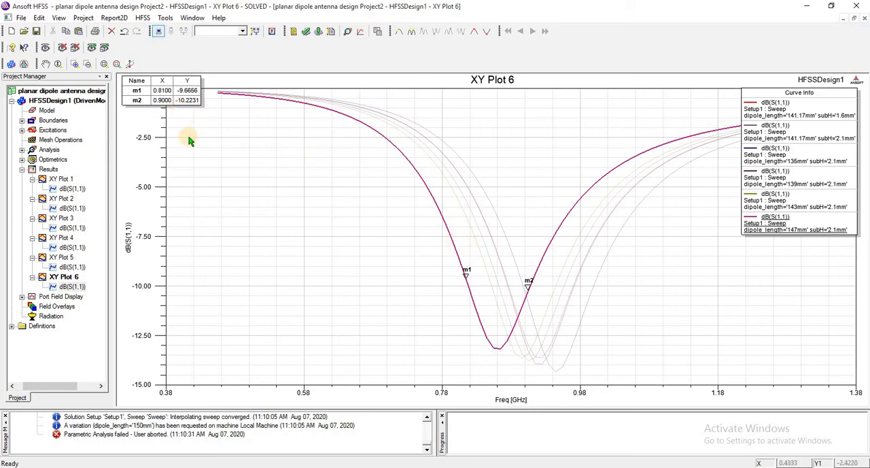
mouse_move(405, 226)
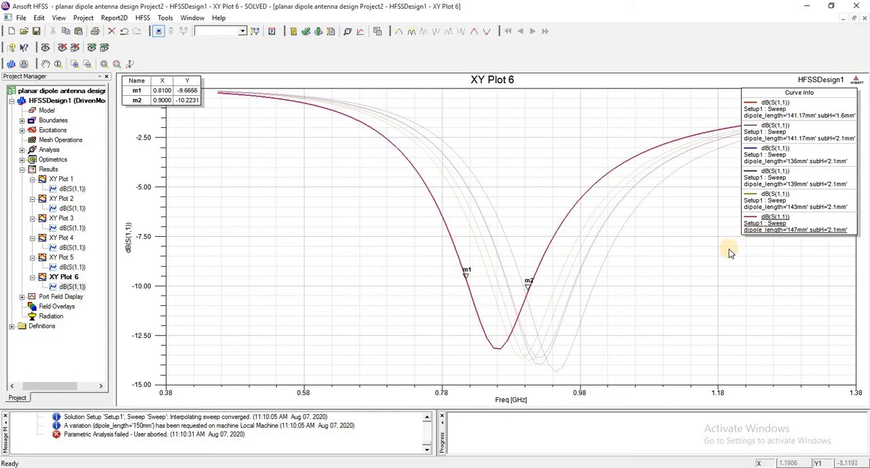
mouse_move(755, 248)
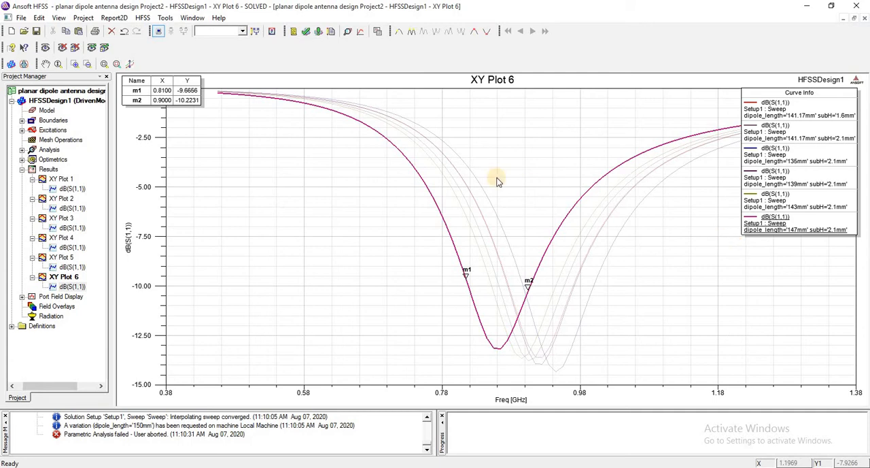
mouse_move(407, 207)
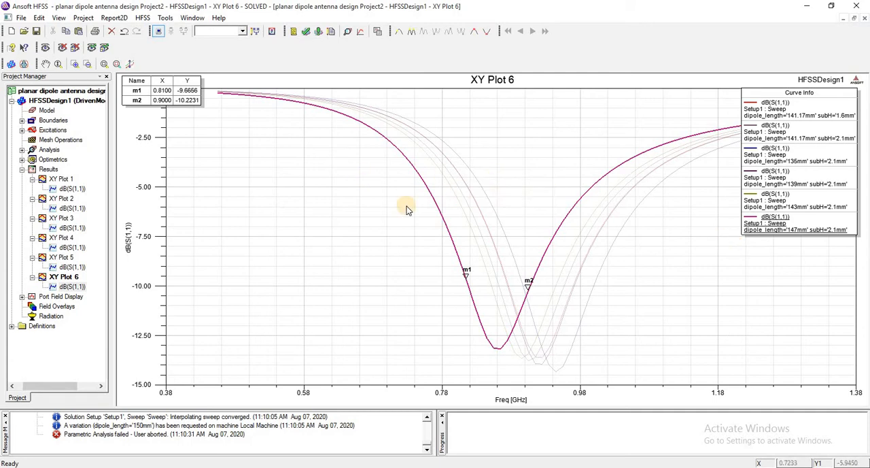
mouse_move(408, 209)
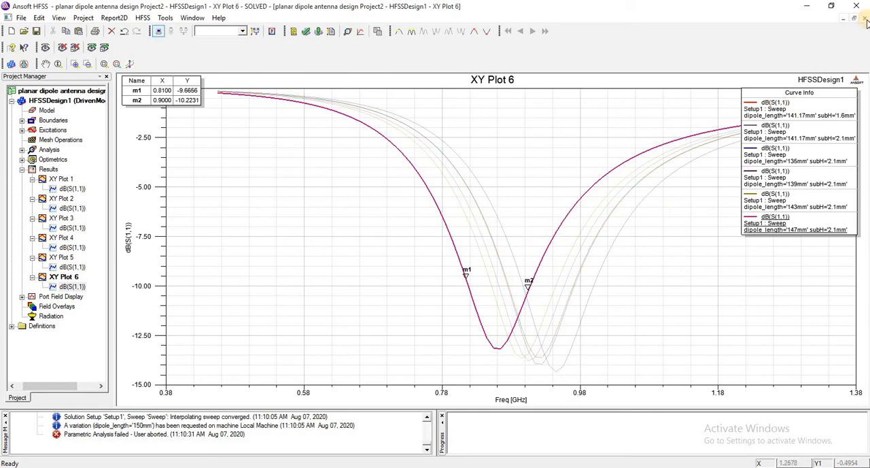
mouse_move(590, 114)
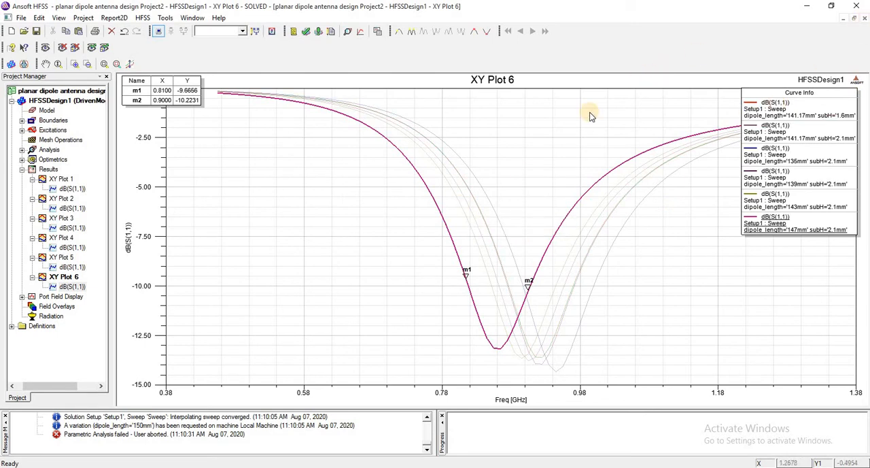
mouse_move(446, 250)
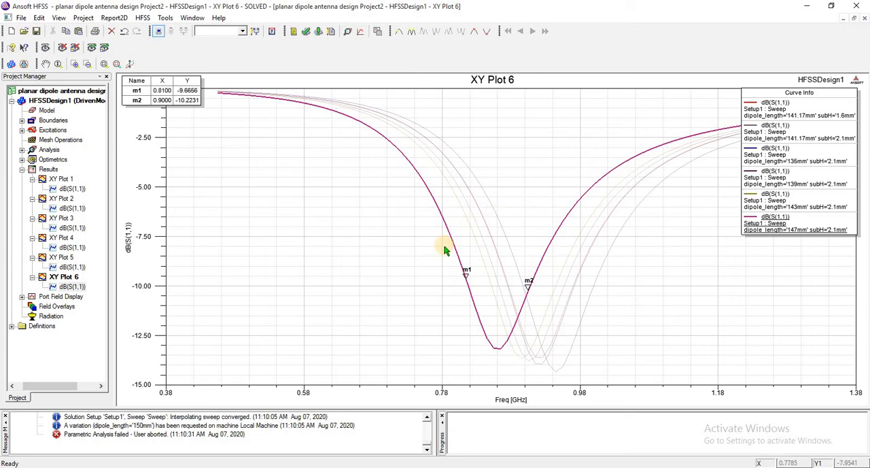
mouse_move(518, 264)
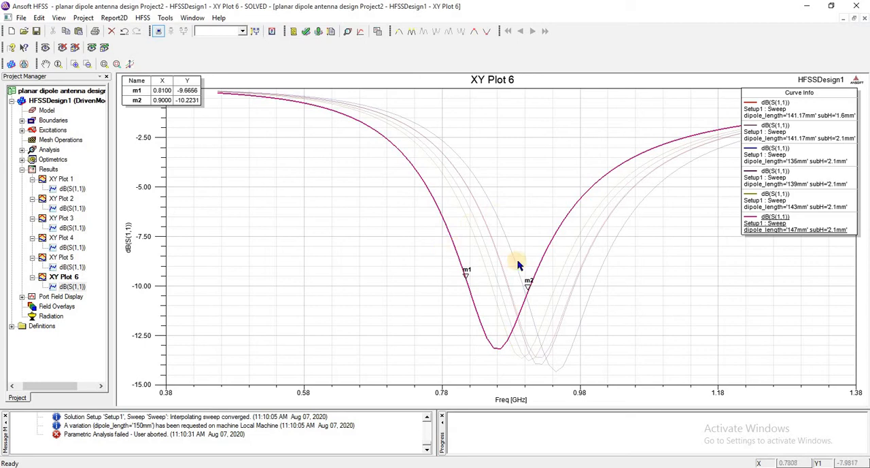
mouse_move(614, 276)
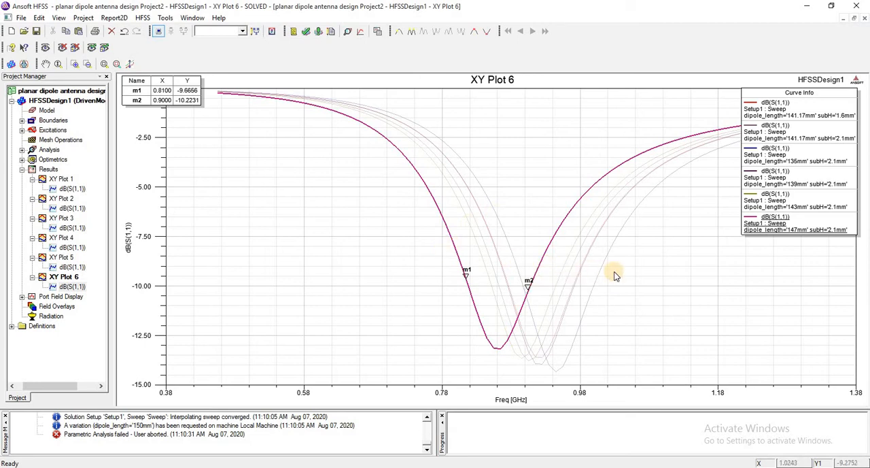
mouse_move(863, 21)
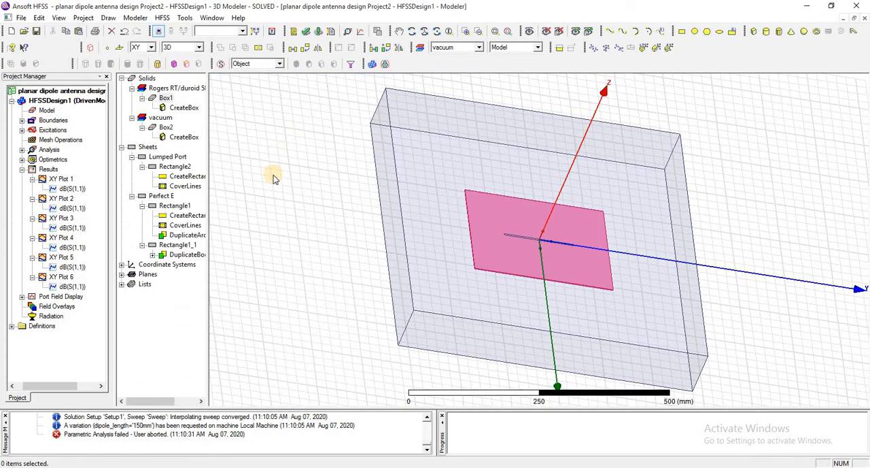
left_click(397, 177)
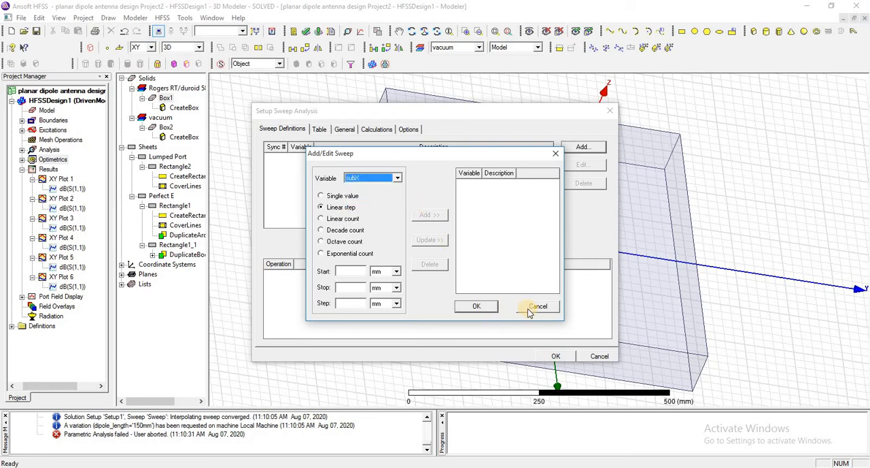
left_click(537, 306)
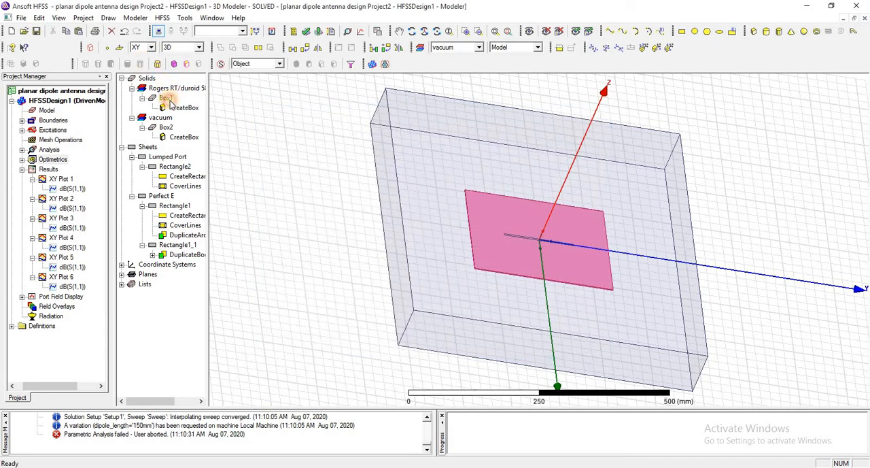
right_click(165, 98)
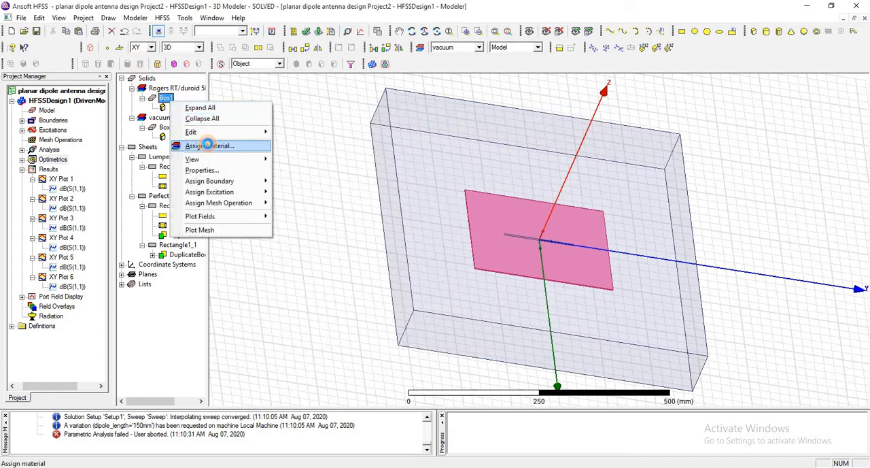
left_click(209, 144)
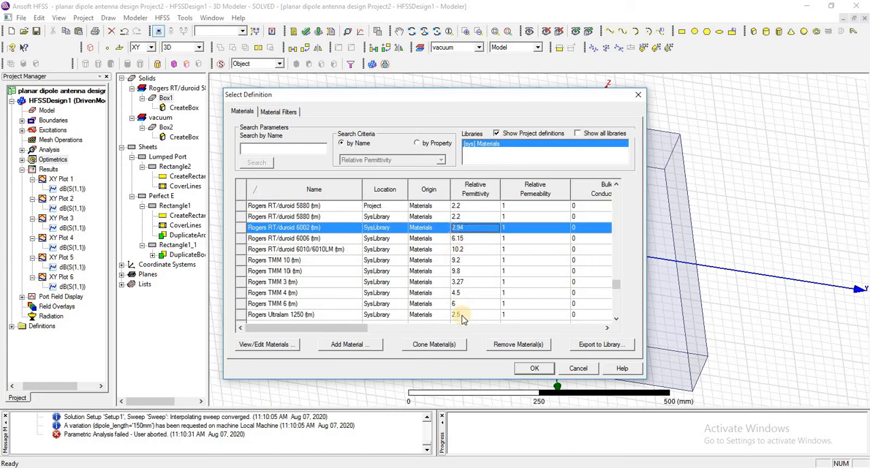
mouse_move(612, 367)
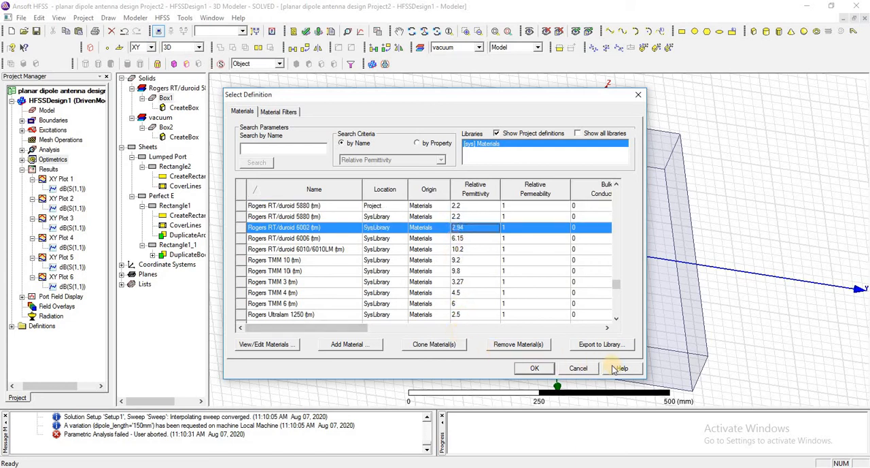
left_click(534, 367)
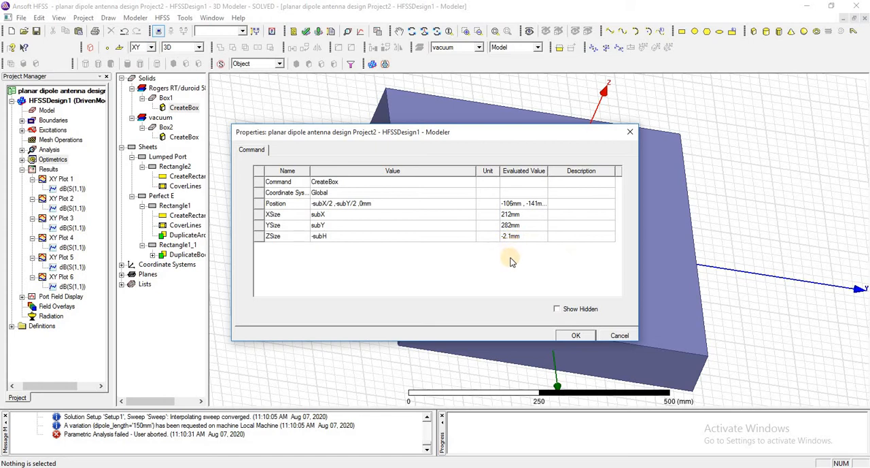
mouse_move(511, 261)
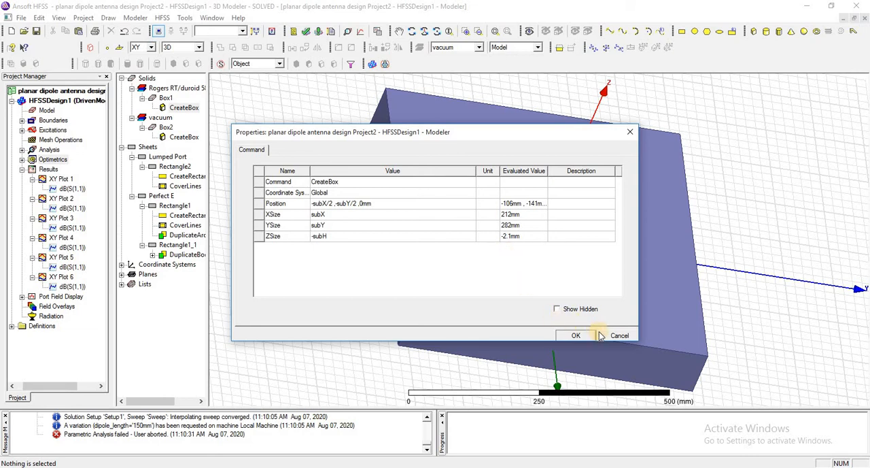
mouse_move(605, 324)
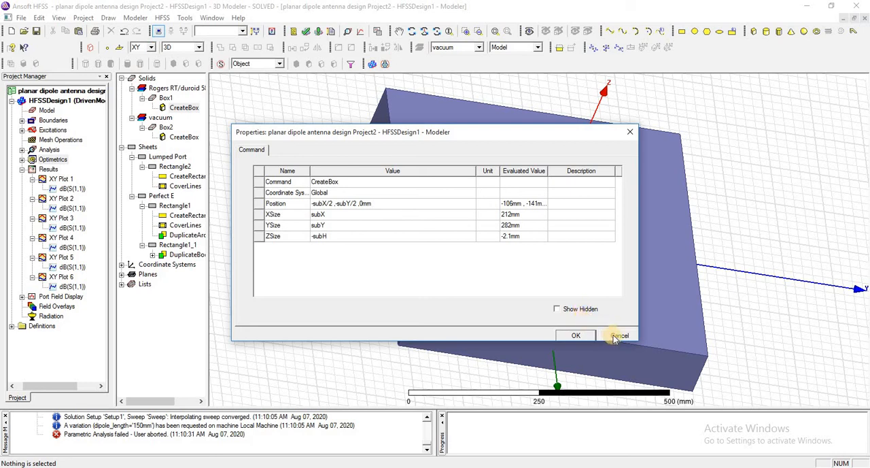
left_click(617, 336)
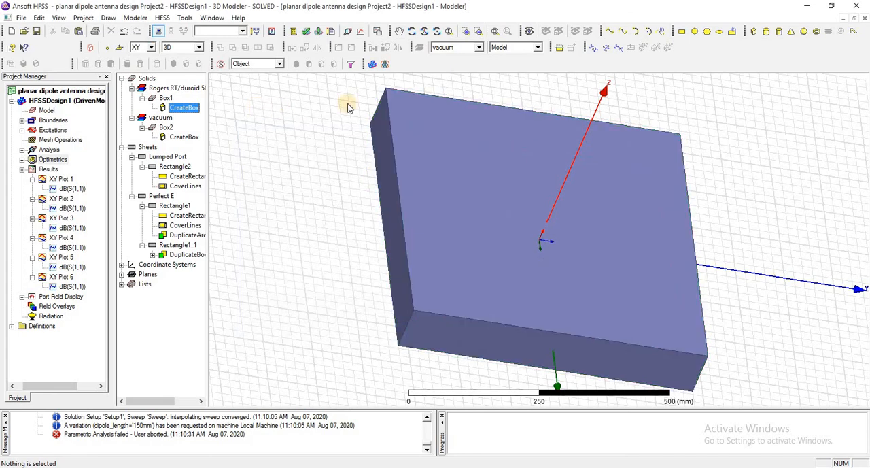
mouse_move(441, 71)
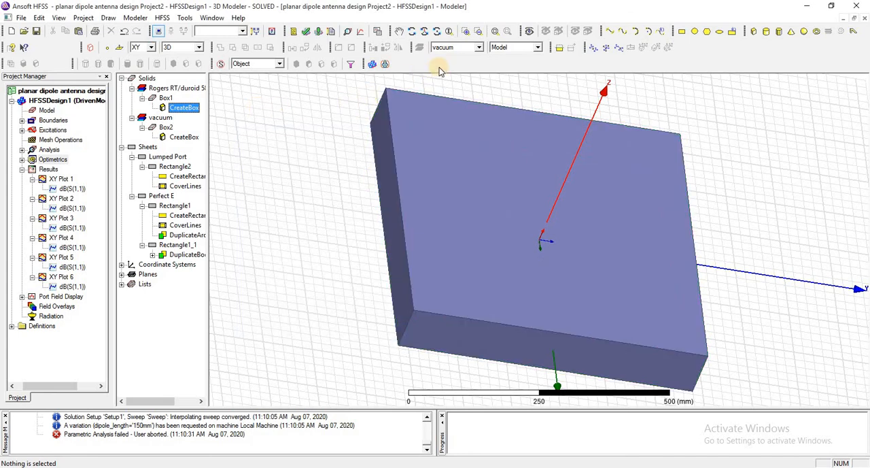